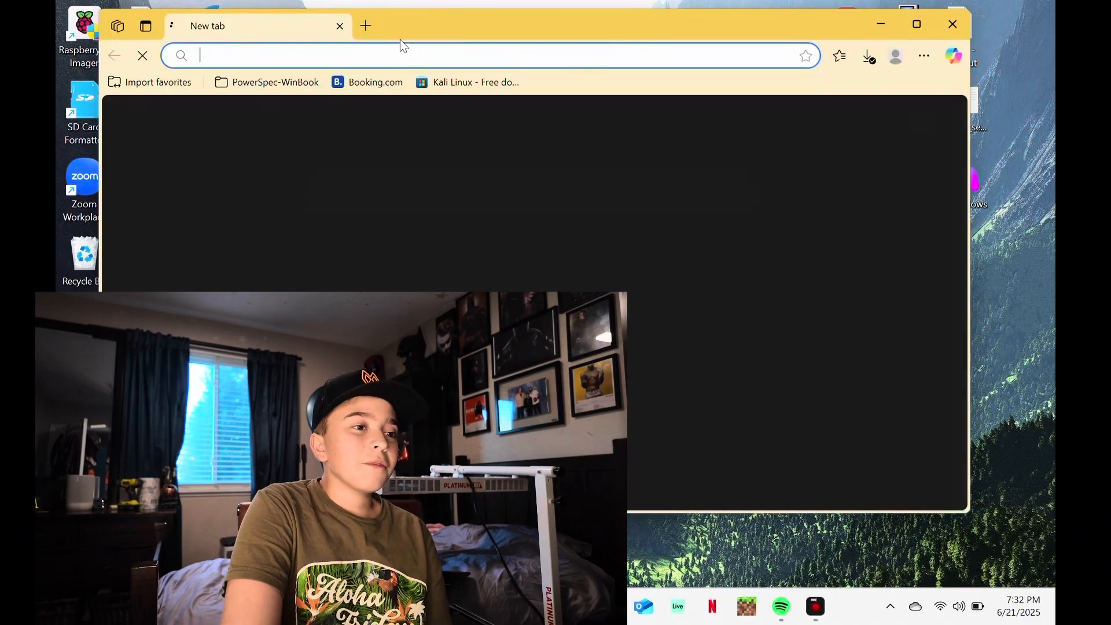
# Search for 'launcher web flasher' and reach the bmorcelli Launcher GitHub repository.
pyautogui.write('launcgh')
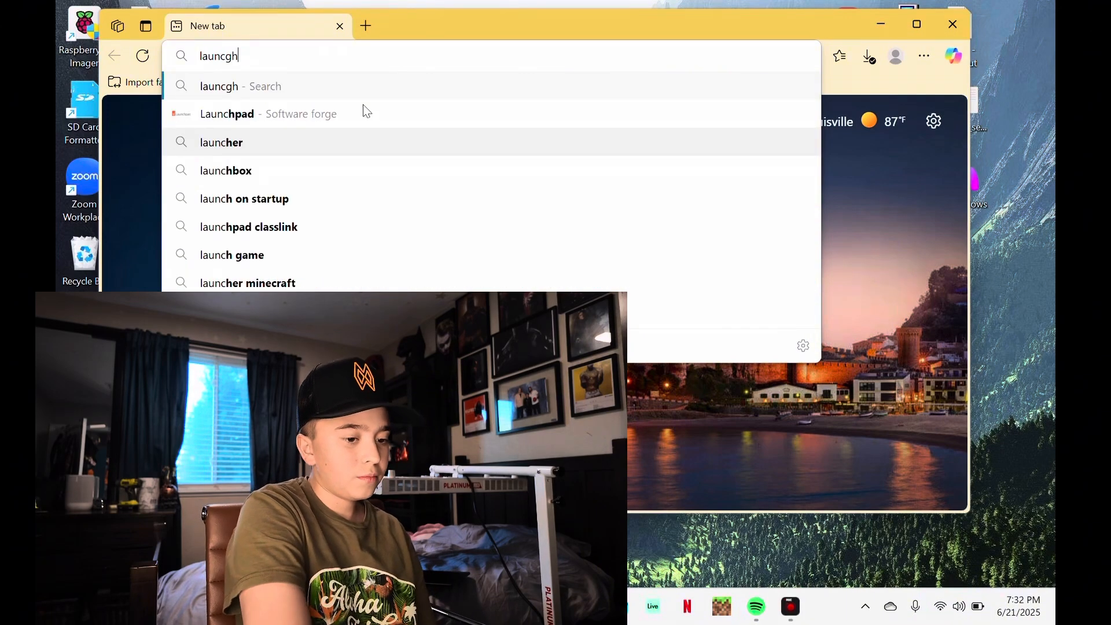
pyautogui.write('er we')
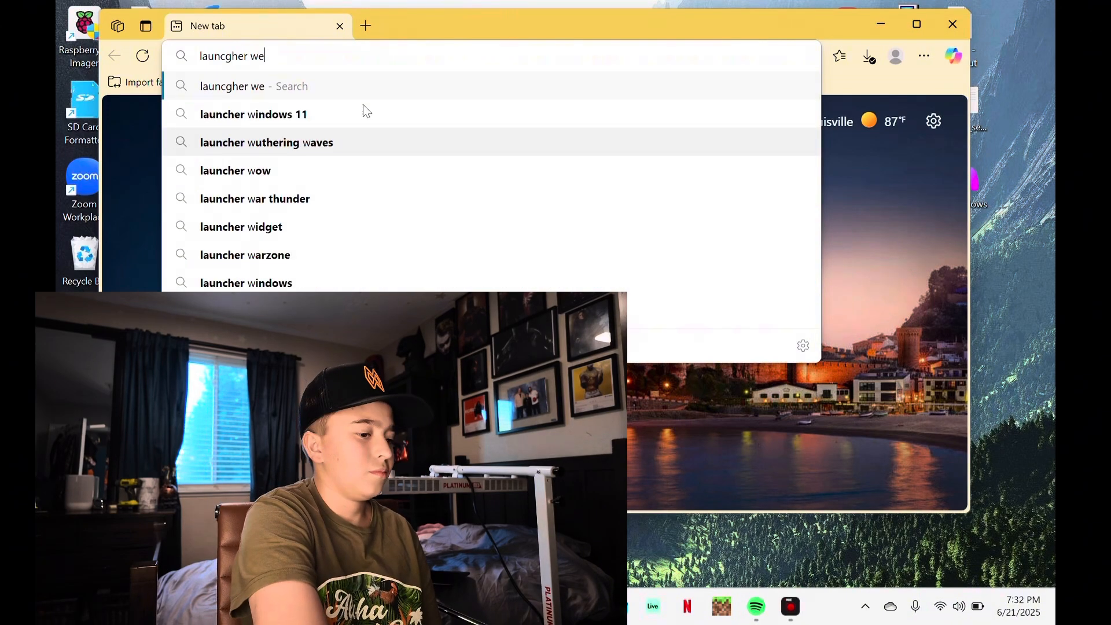
pyautogui.press('Return')
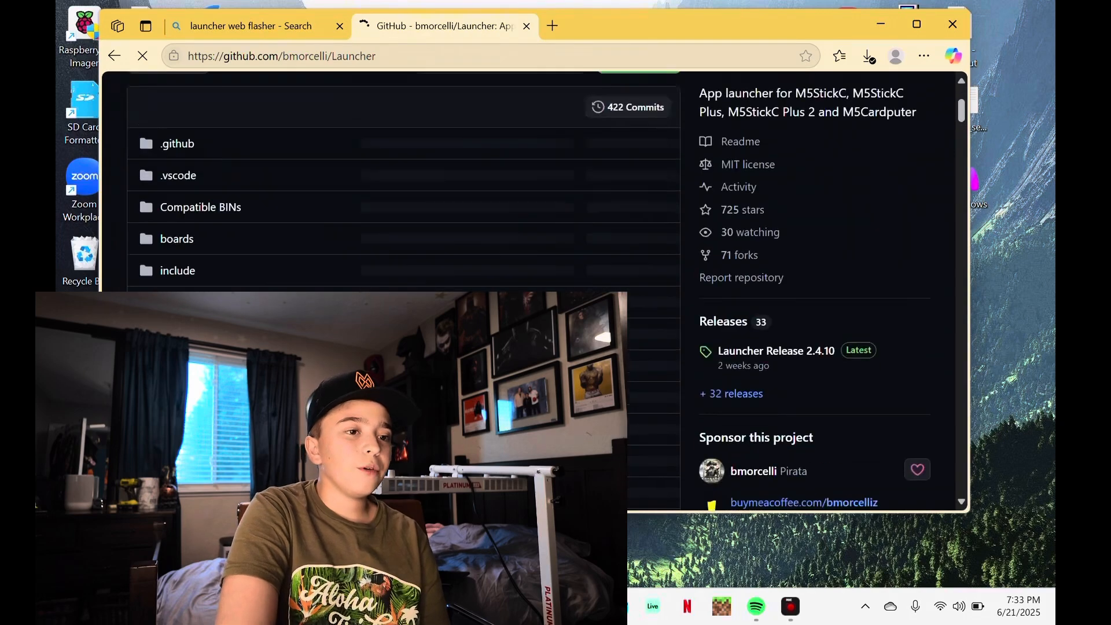
# Review the 2.4.10 release assets, then follow the README's Launcher Web Flasher link.
pyautogui.click(776, 350)
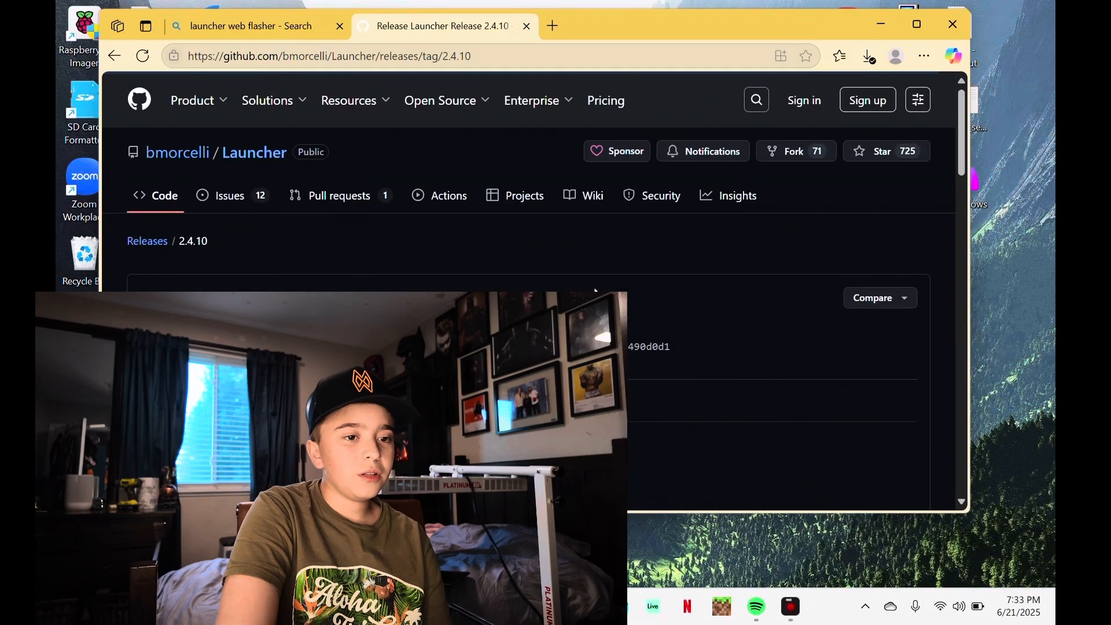
pyautogui.scroll(-3)
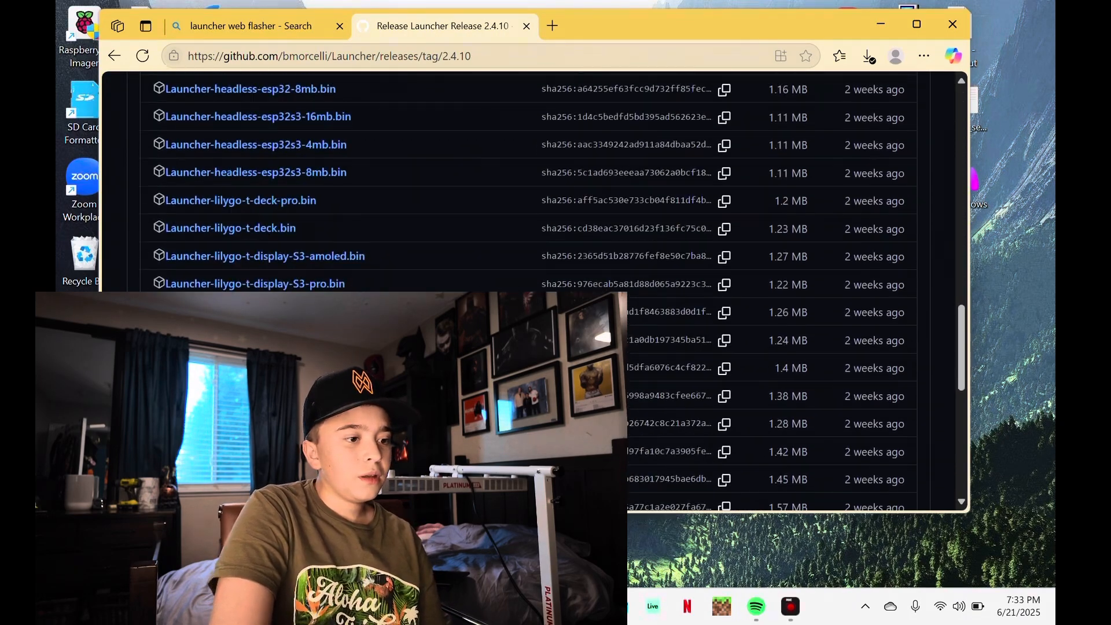
pyautogui.scroll(3)
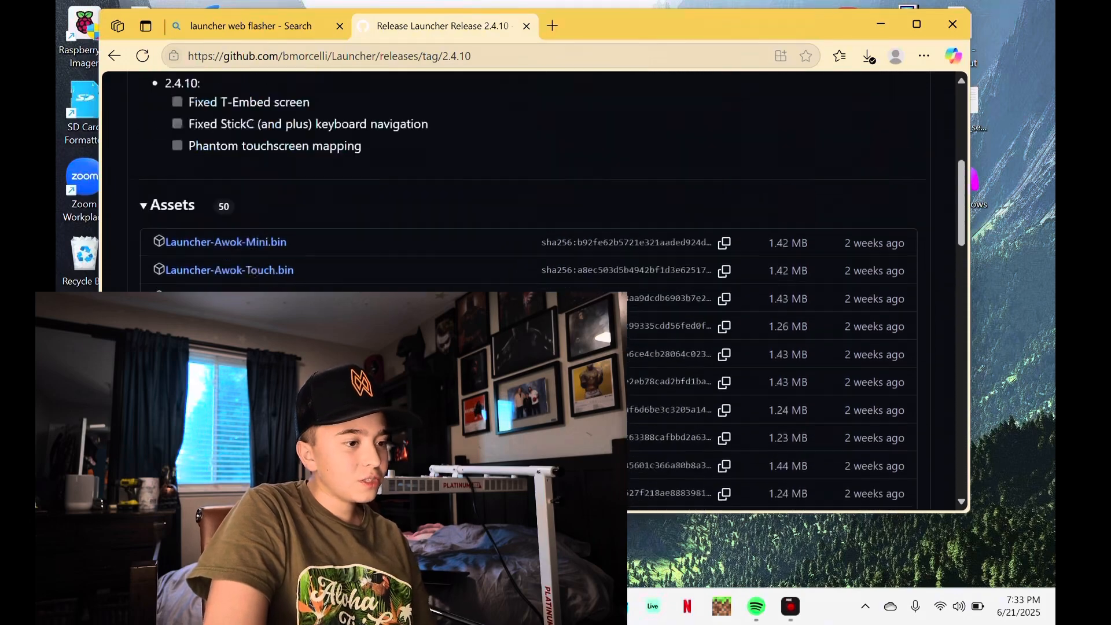
pyautogui.click(115, 56)
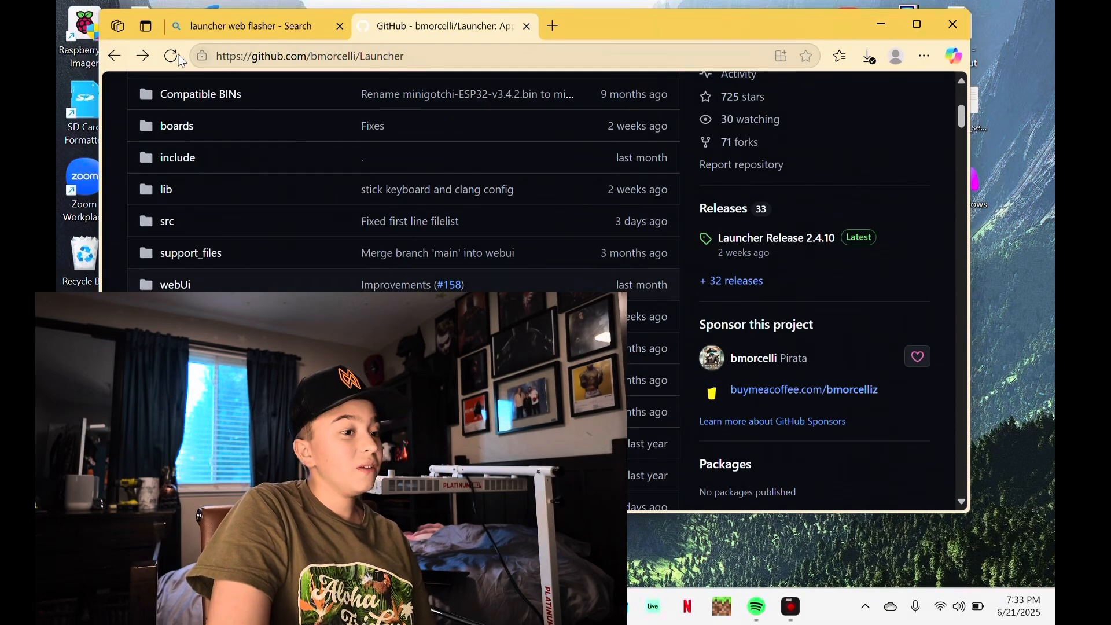
pyautogui.scroll(-3)
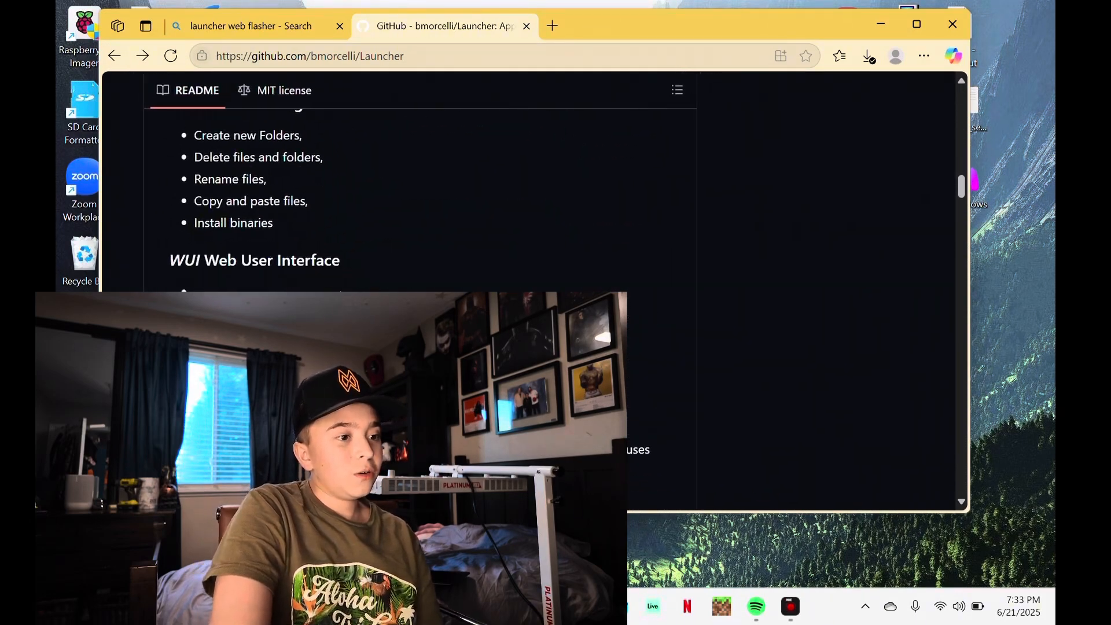
pyautogui.scroll(-3)
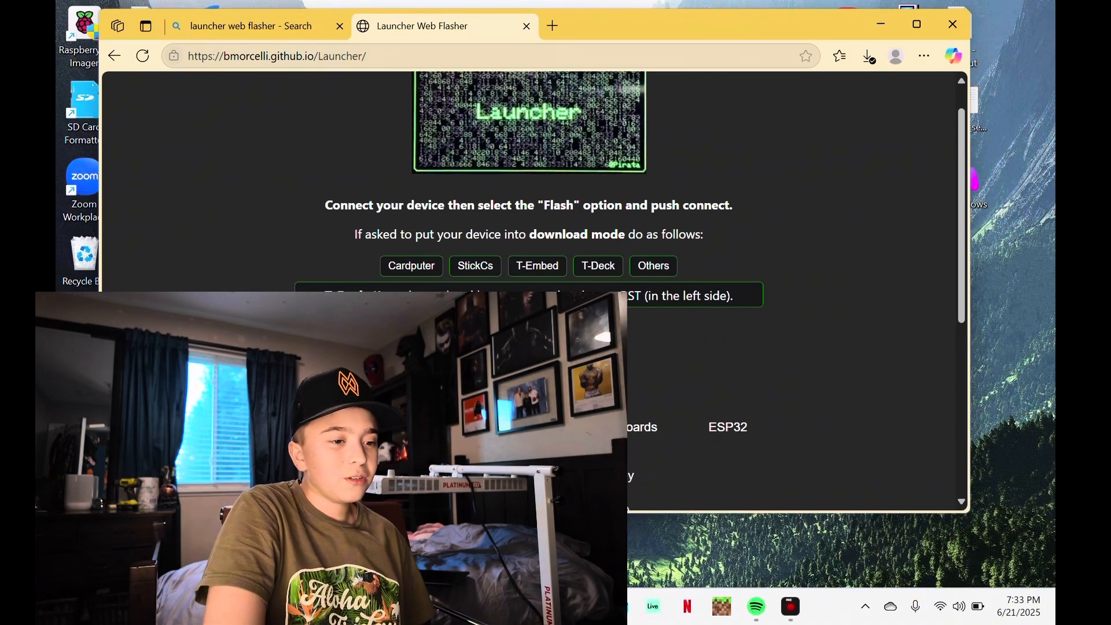
# Choose Latest Release, Lilygo, T-Deck (Normal and Plus) so the serial-port picker appears.
pyautogui.scroll(-3)
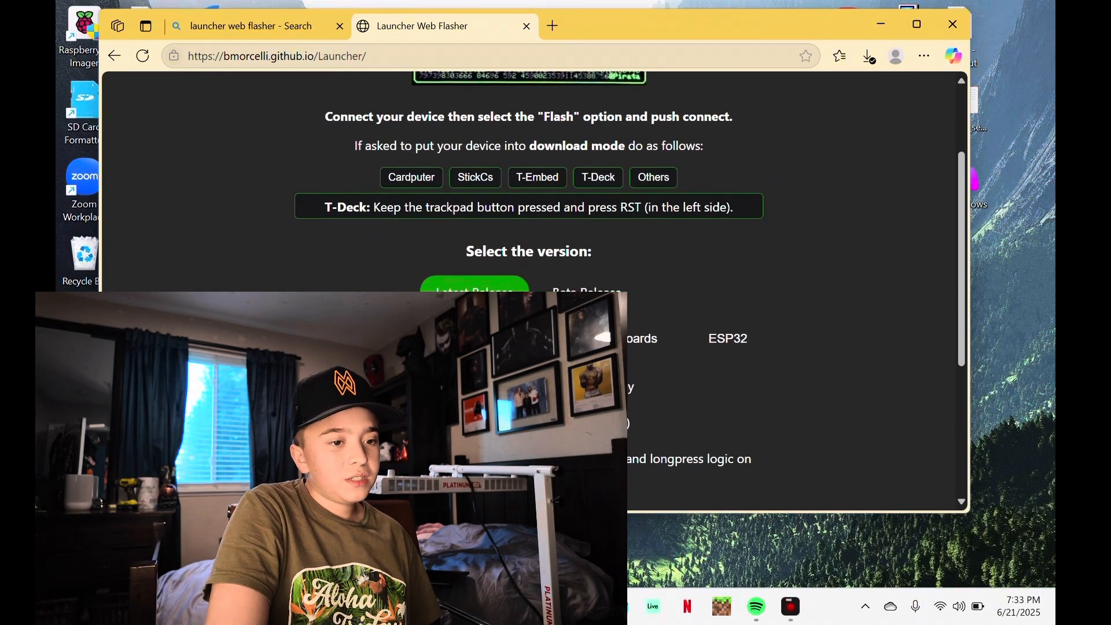
pyautogui.scroll(-3)
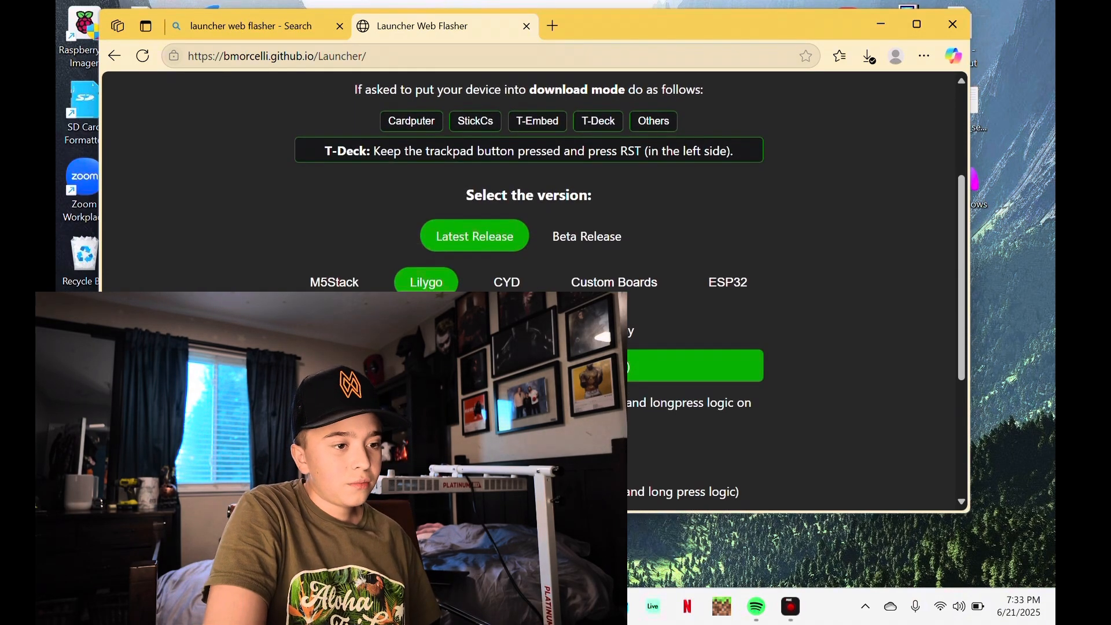
pyautogui.click(695, 365)
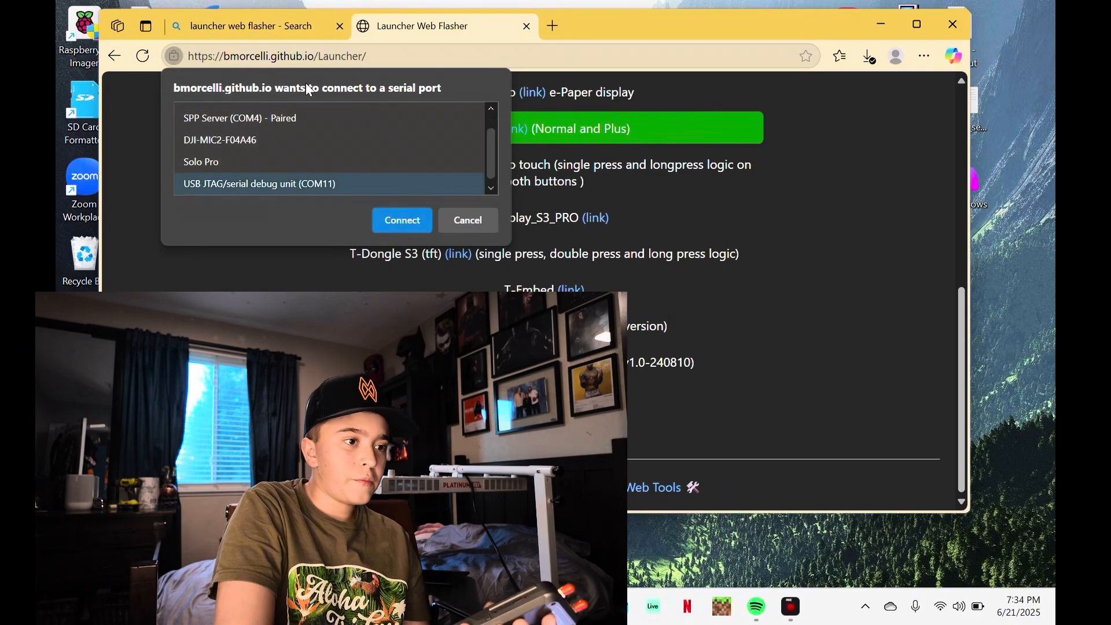
# Connect to USB JTAG/serial debug unit (COM11), skip erasing and confirm installing the firmware.
pyautogui.click(402, 220)
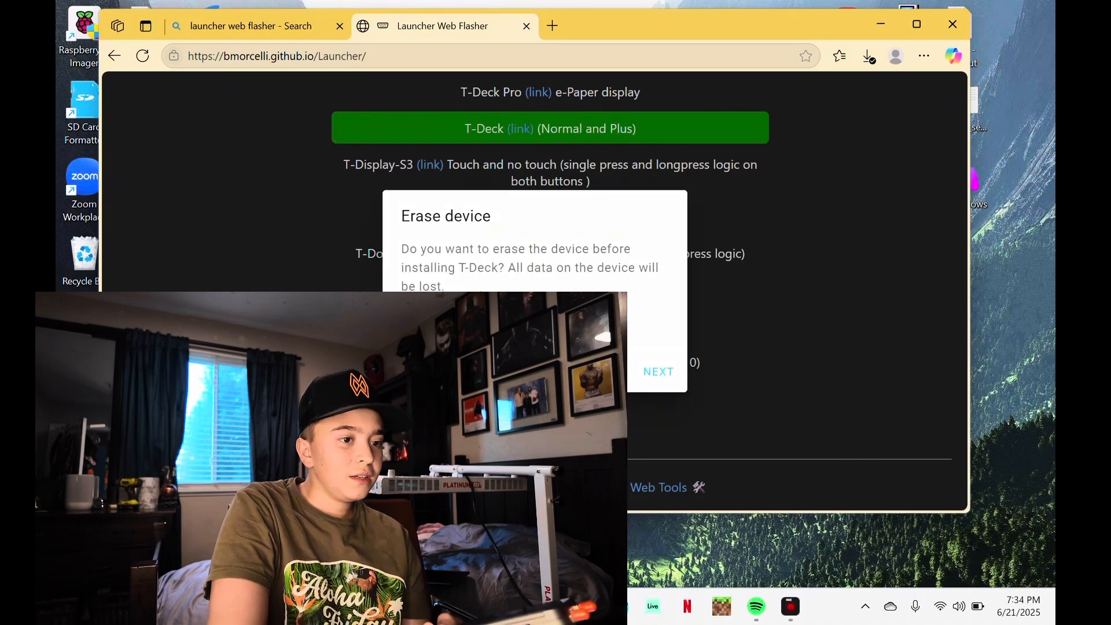
pyautogui.click(658, 371)
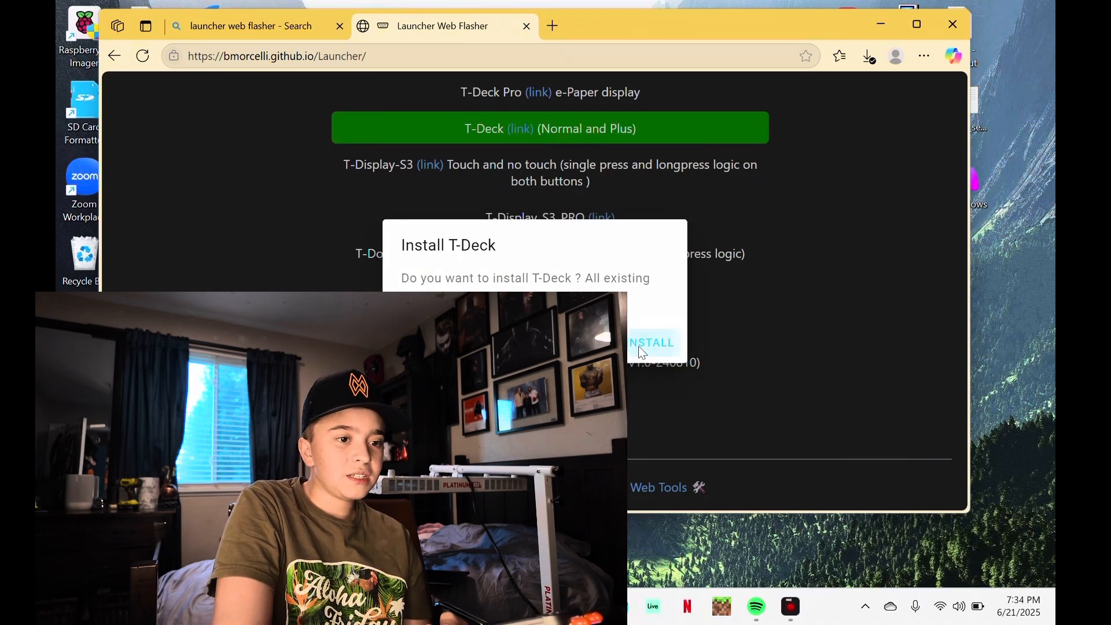
pyautogui.click(652, 342)
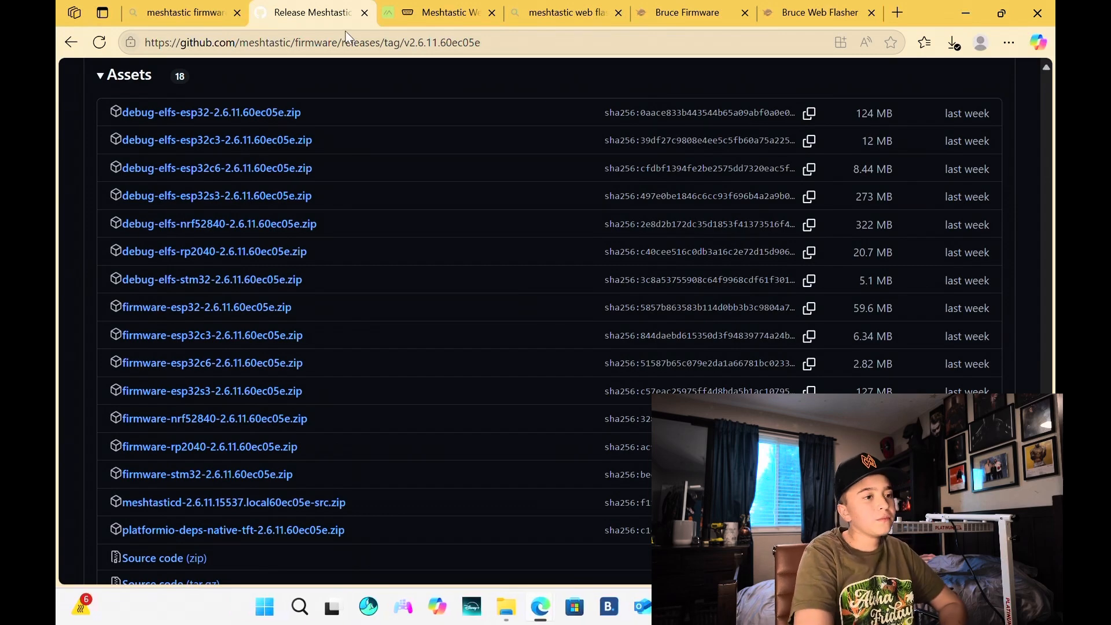
# Download firmware-esp32s3-2.6.11.60ec05e.zip from the Meshtastic v2.6.11 release assets.
pyautogui.scroll(3)
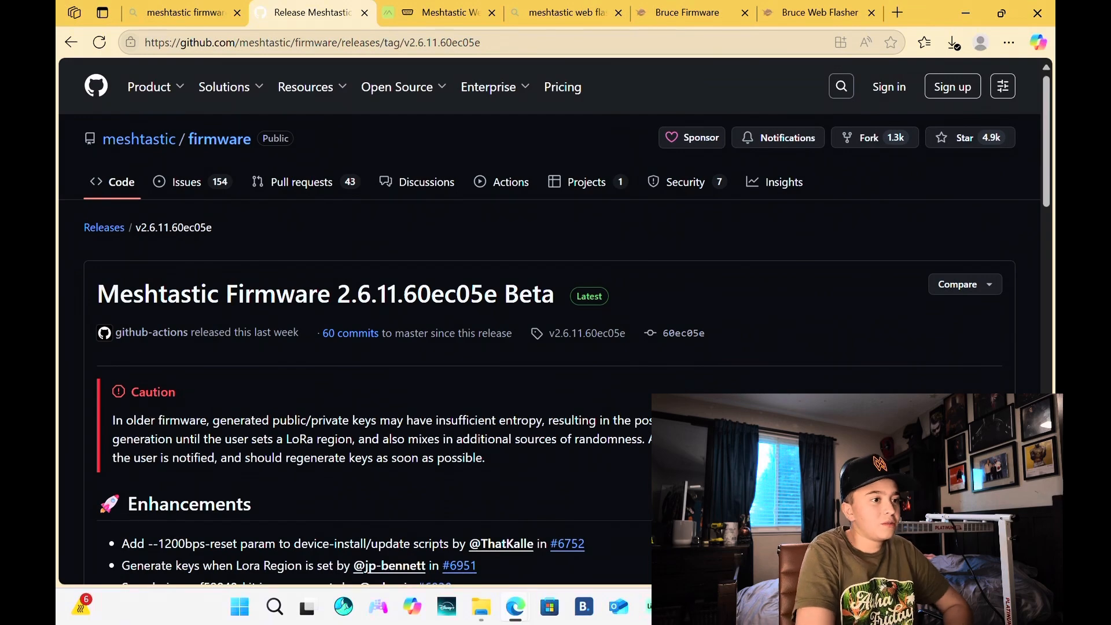
pyautogui.moveTo(507, 337)
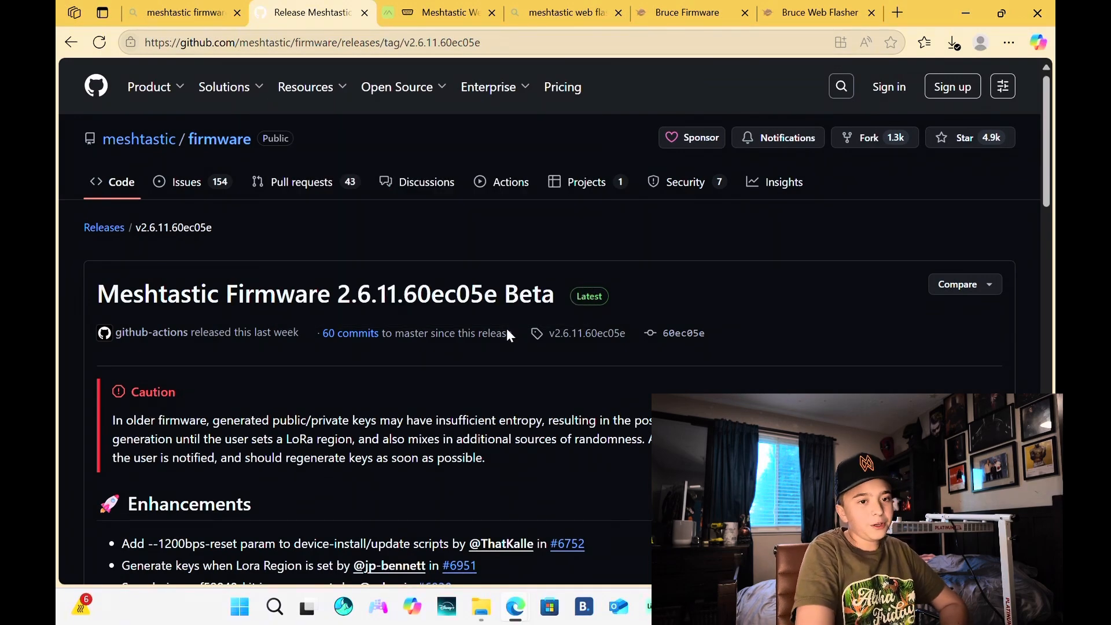
pyautogui.scroll(-3)
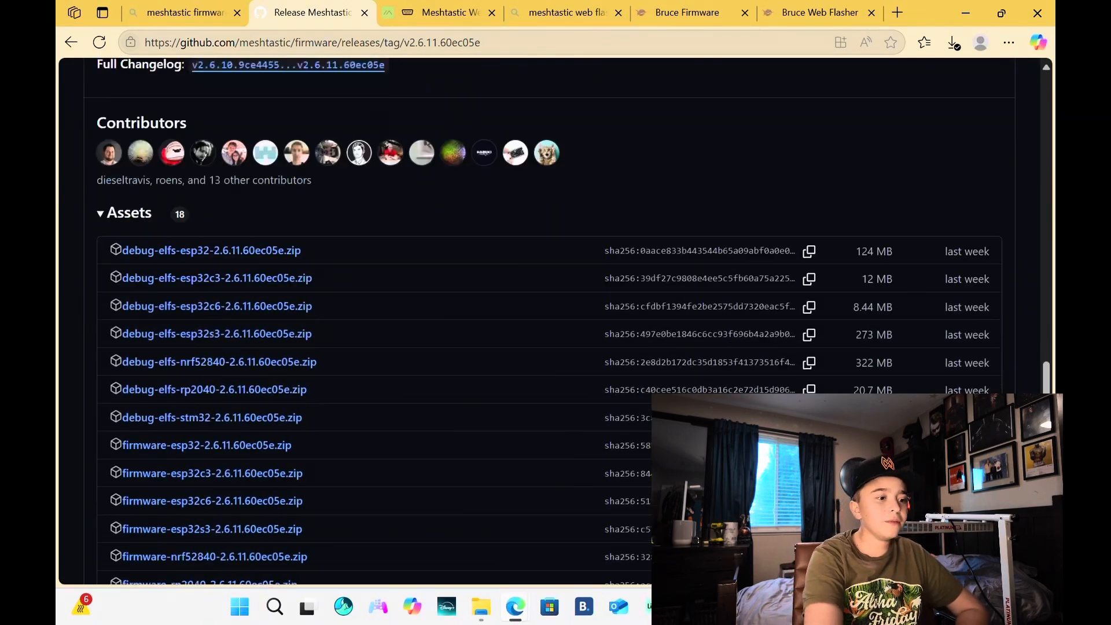
pyautogui.scroll(-3)
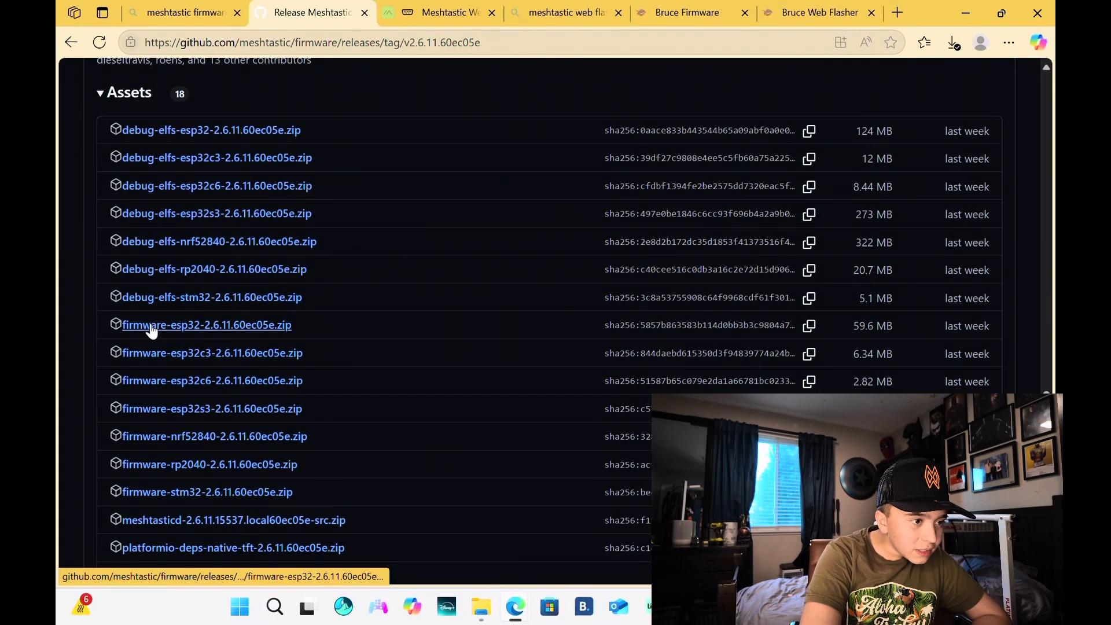
pyautogui.moveTo(306, 334)
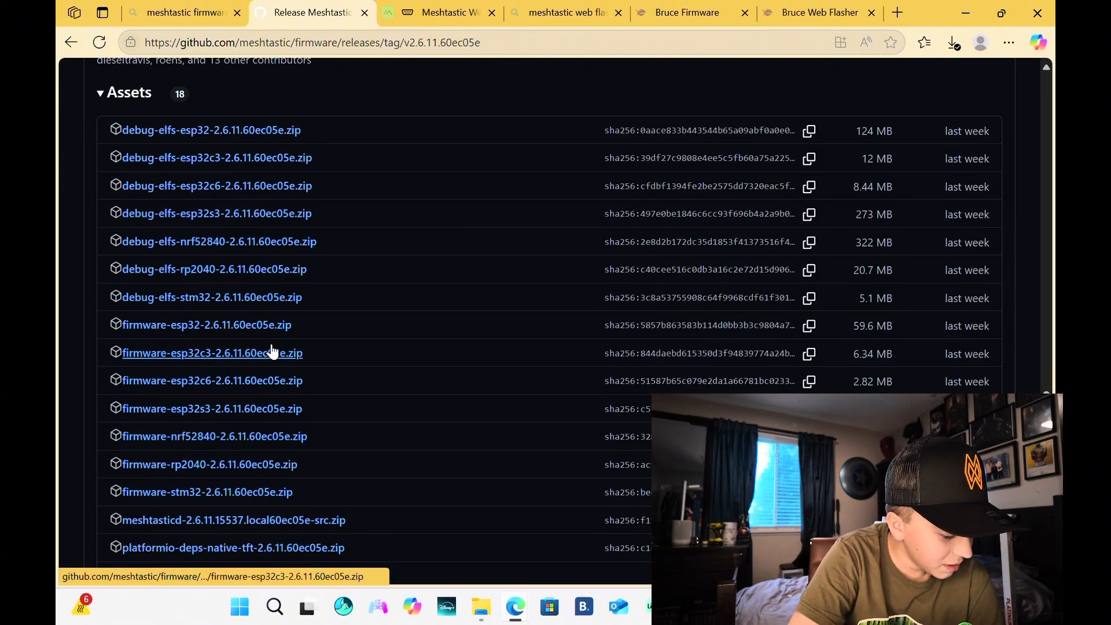
pyautogui.moveTo(248, 352)
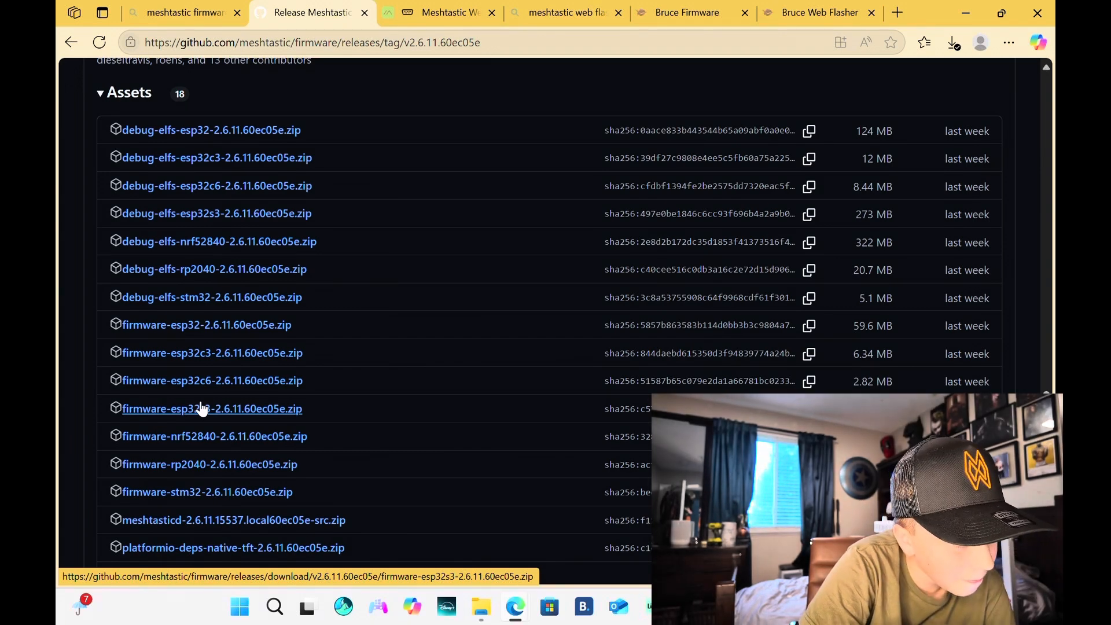
pyautogui.click(211, 409)
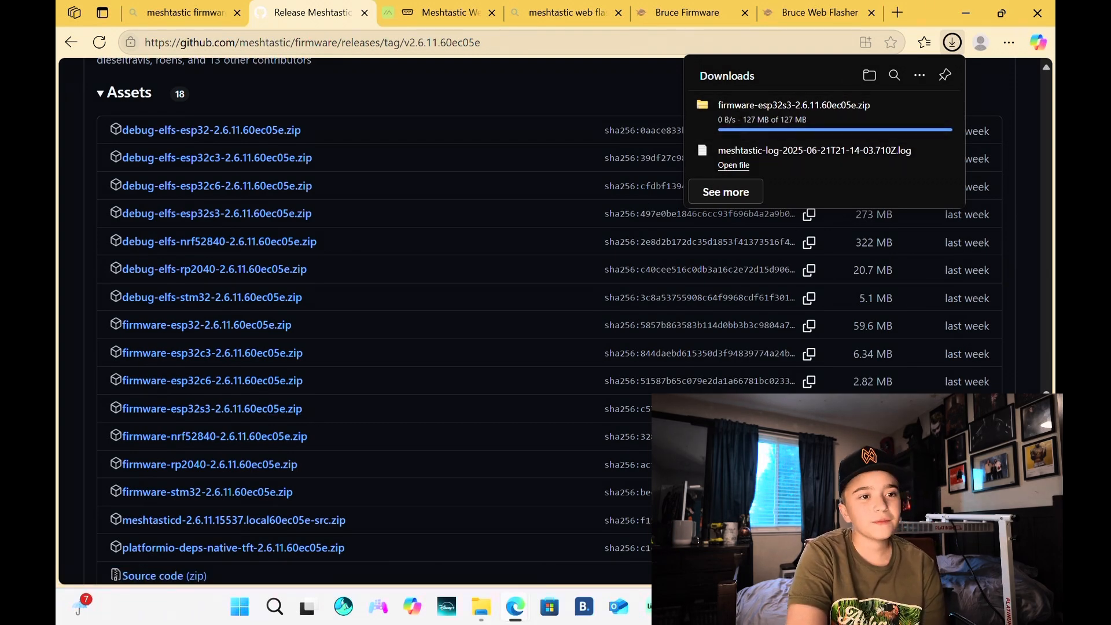
pyautogui.moveTo(686, 13)
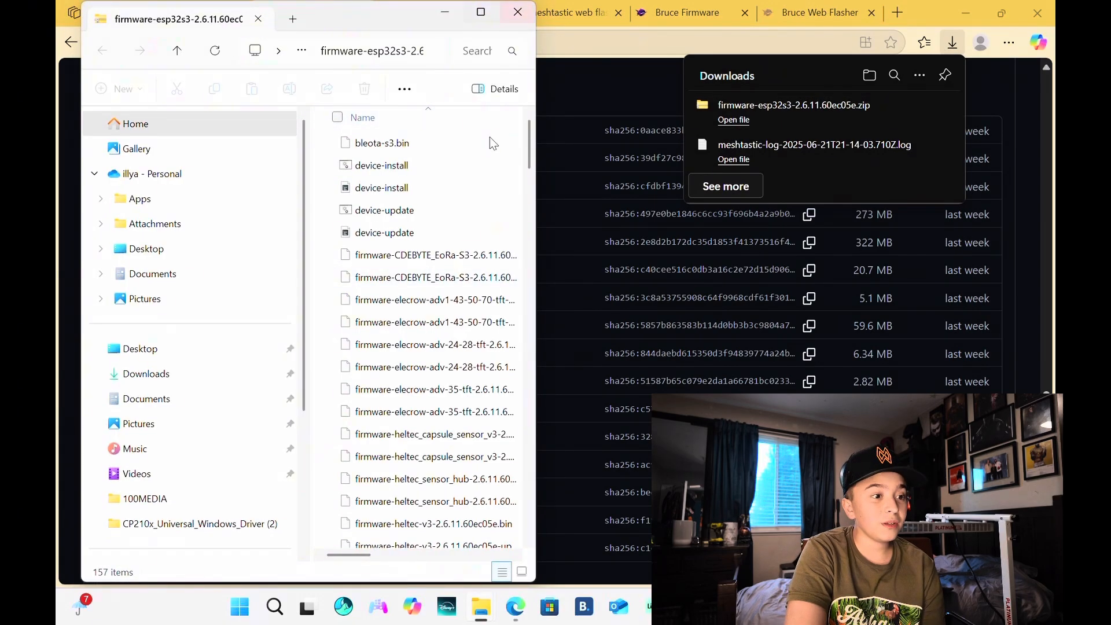
# Move the browser aside and bring the unzipped firmware-esp32s3 folder into view.
pyautogui.scroll(-3)
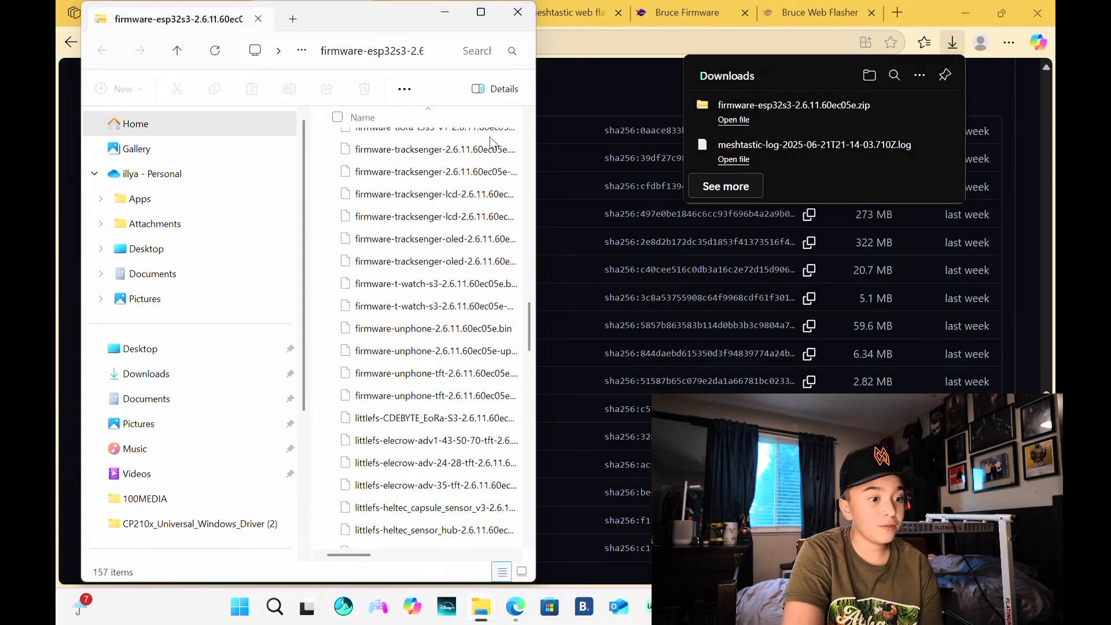
pyautogui.click(479, 12)
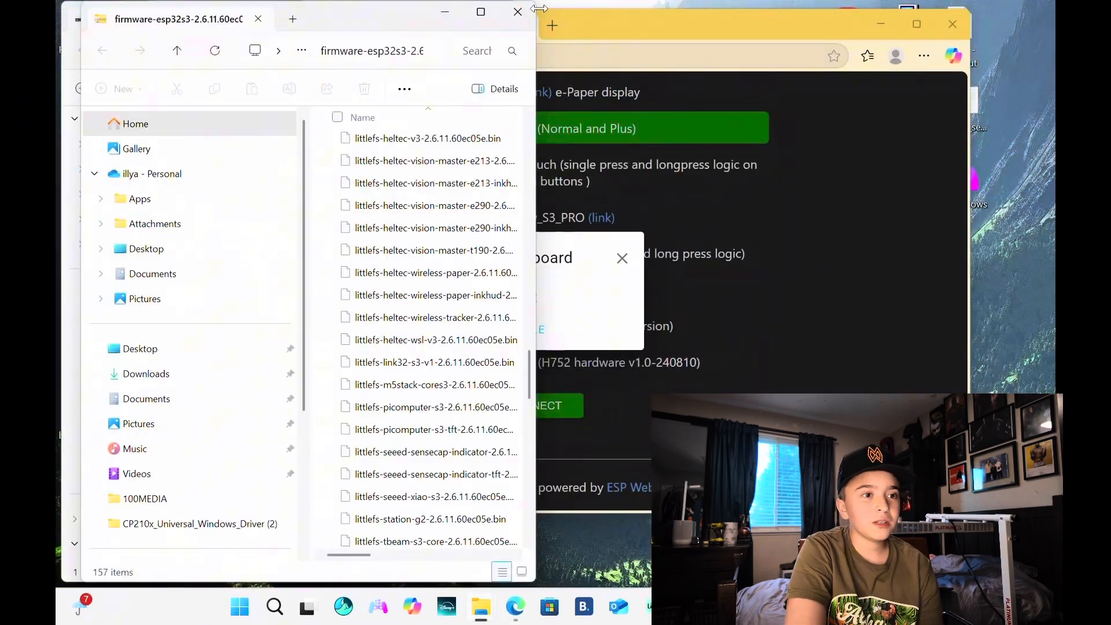
pyautogui.click(952, 23)
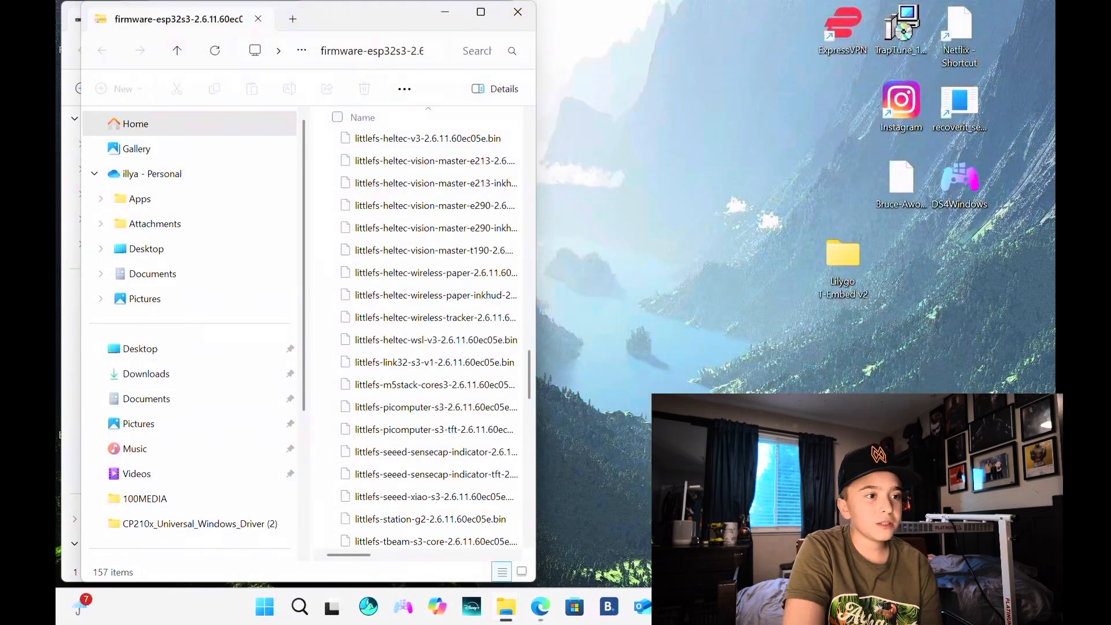
pyautogui.moveTo(536, 22)
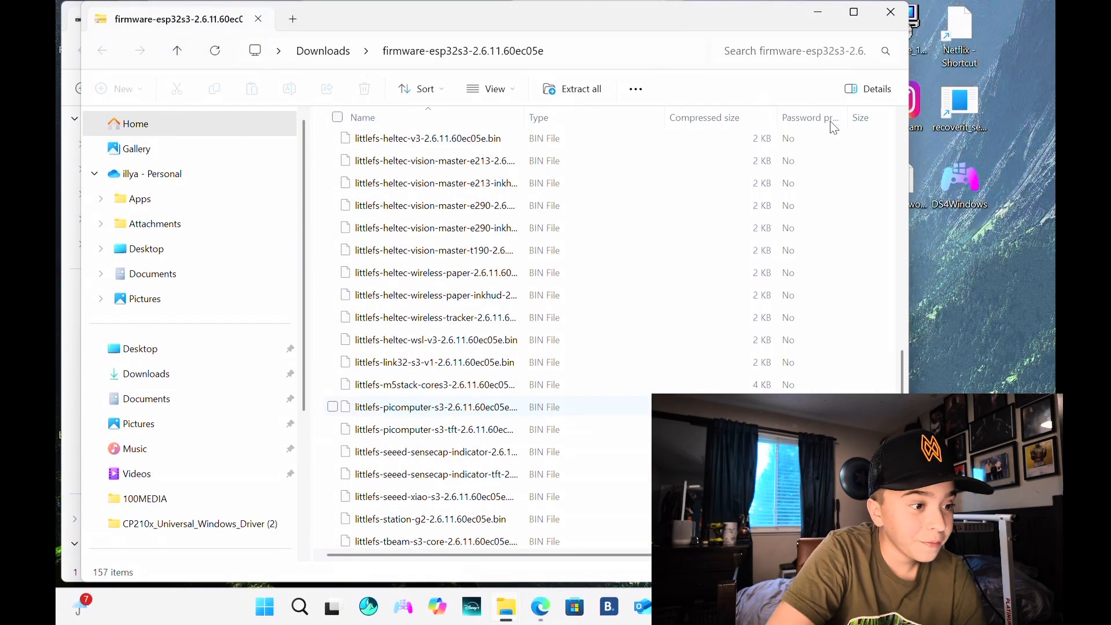
pyautogui.scroll(3)
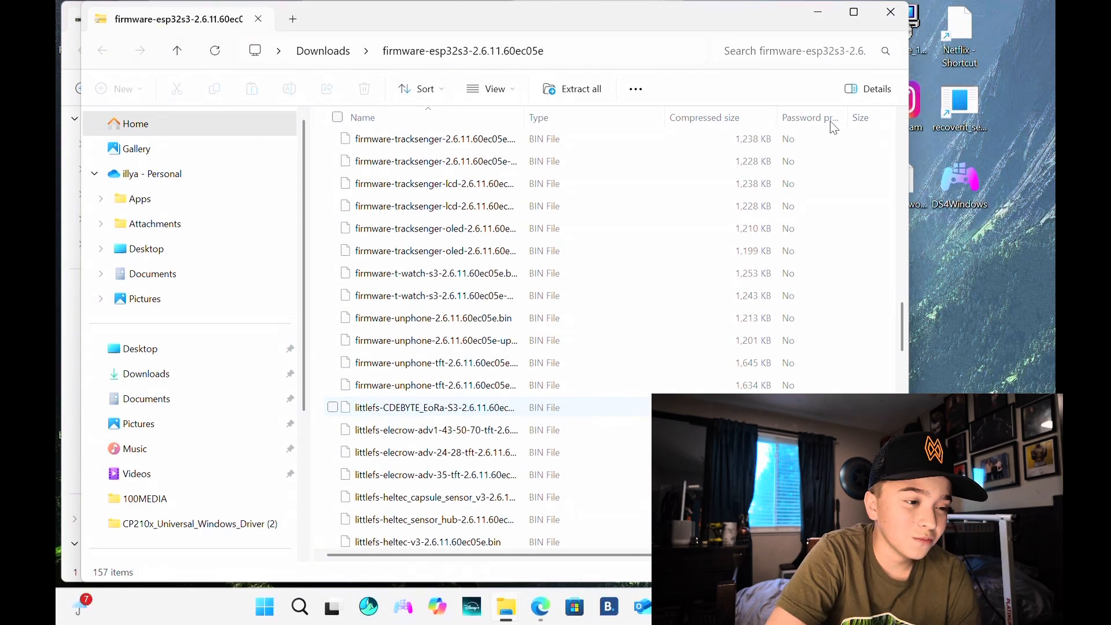
pyautogui.scroll(3)
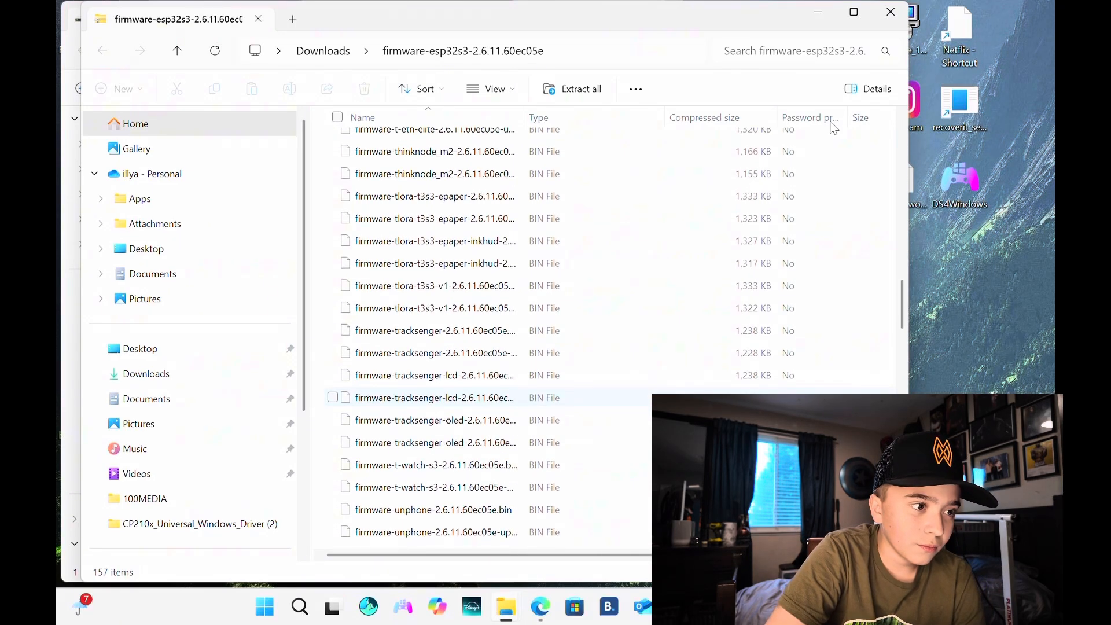
pyautogui.scroll(3)
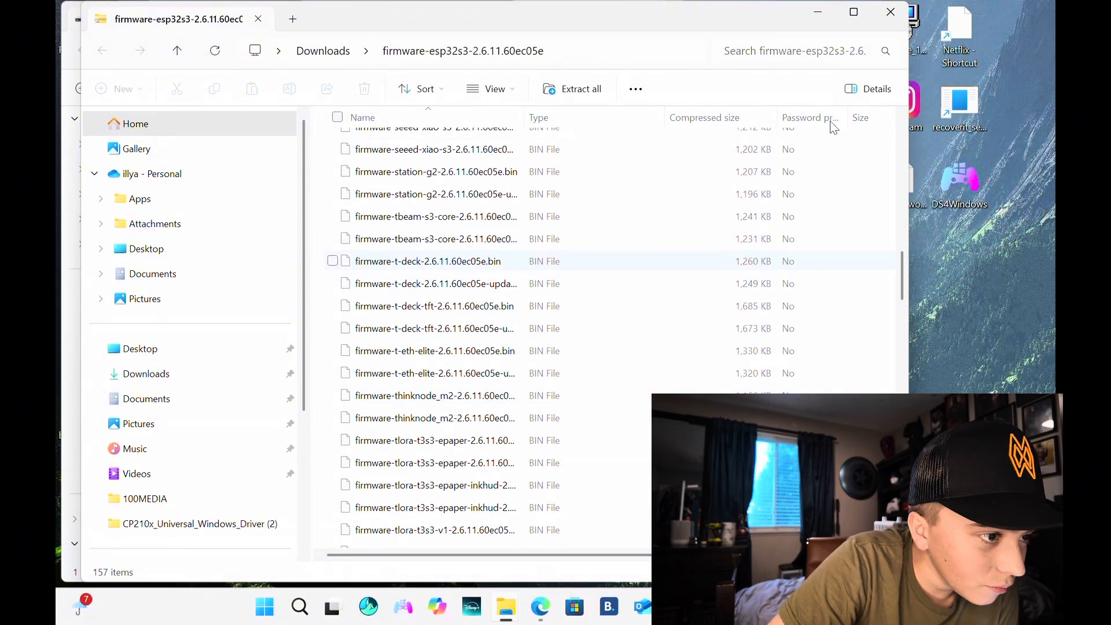
# Copy the four firmware-t-deck-2.6.11 bin files out, replacing the older same-named copies.
pyautogui.click(437, 284)
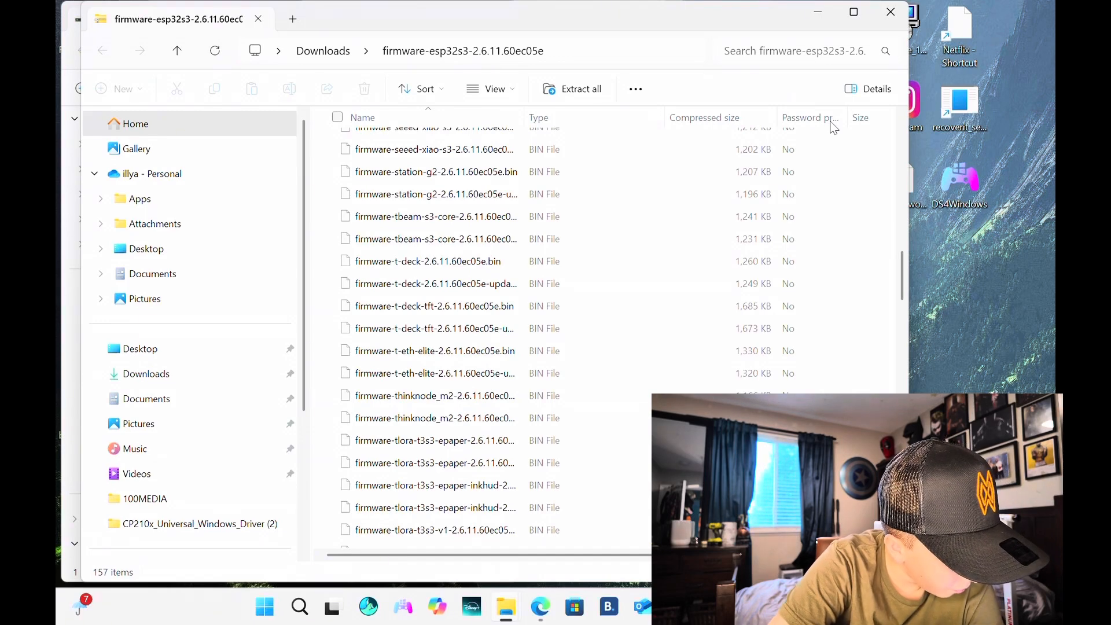
pyautogui.moveTo(434, 328)
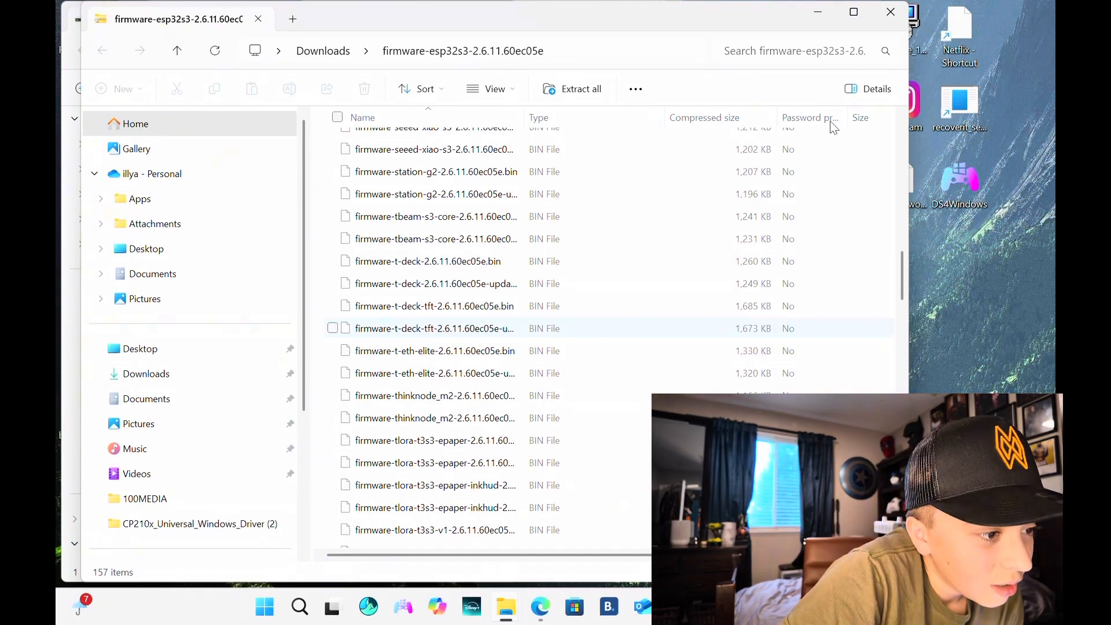
pyautogui.click(428, 261)
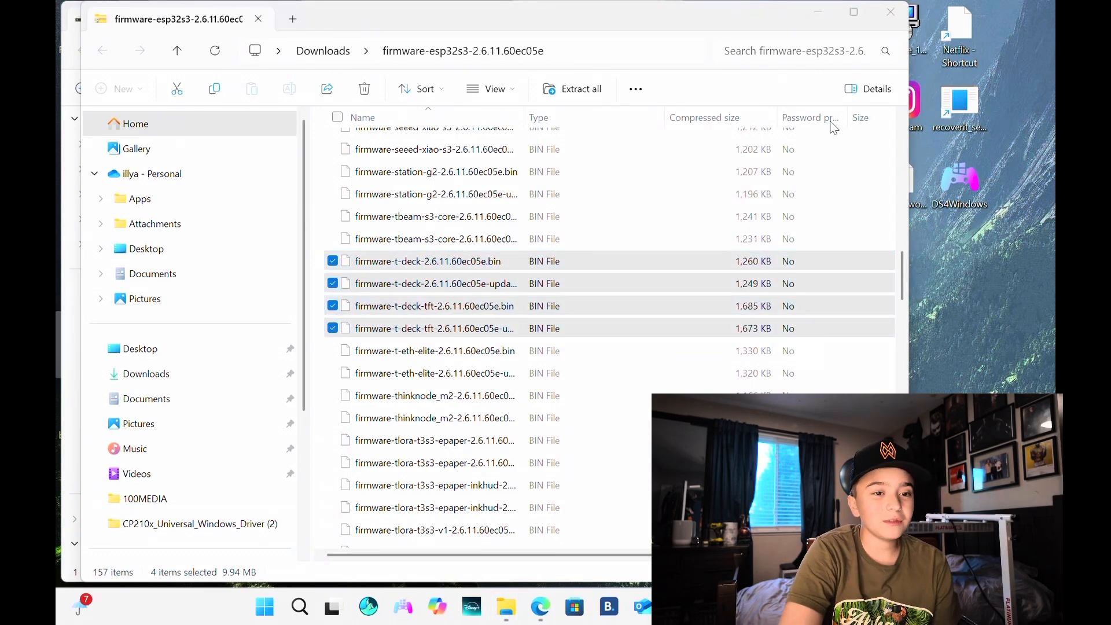
pyautogui.moveTo(901, 293)
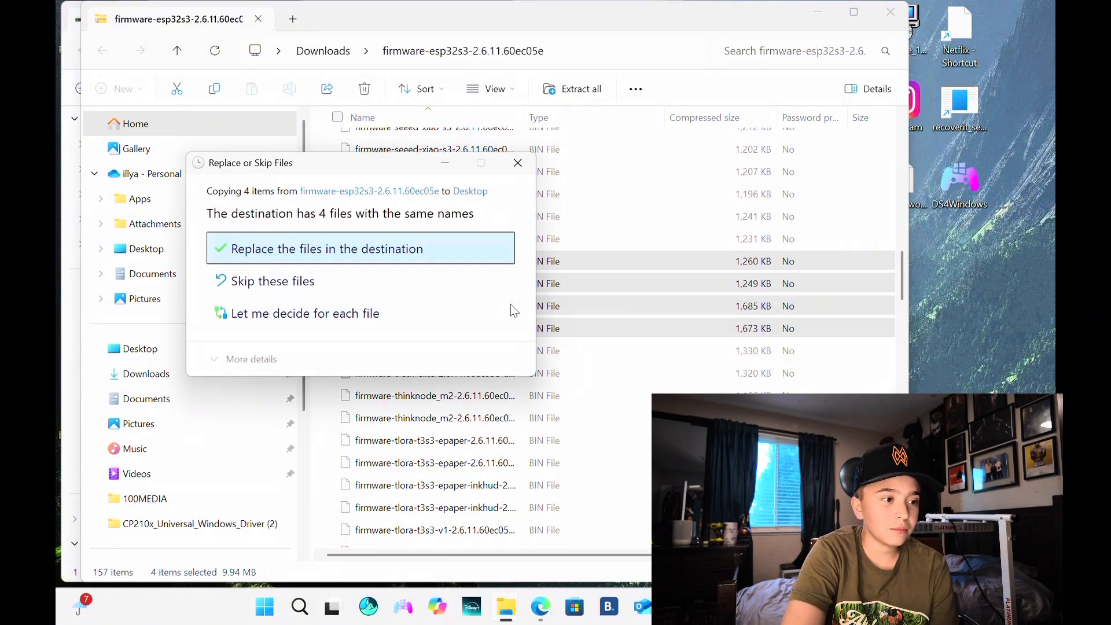
pyautogui.click(360, 248)
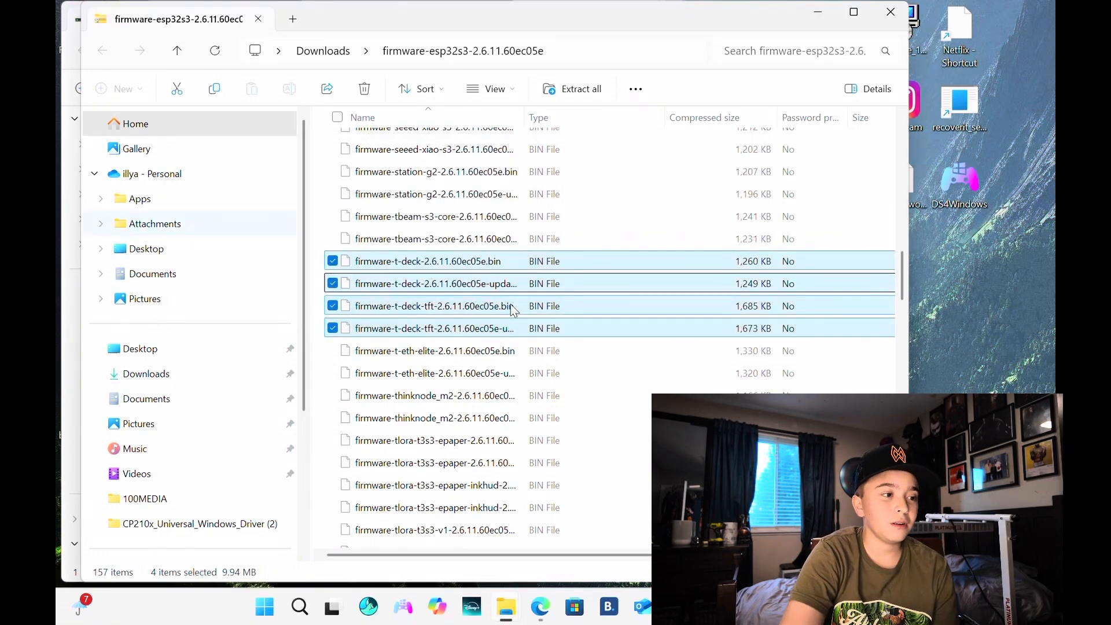
pyautogui.moveTo(147, 374)
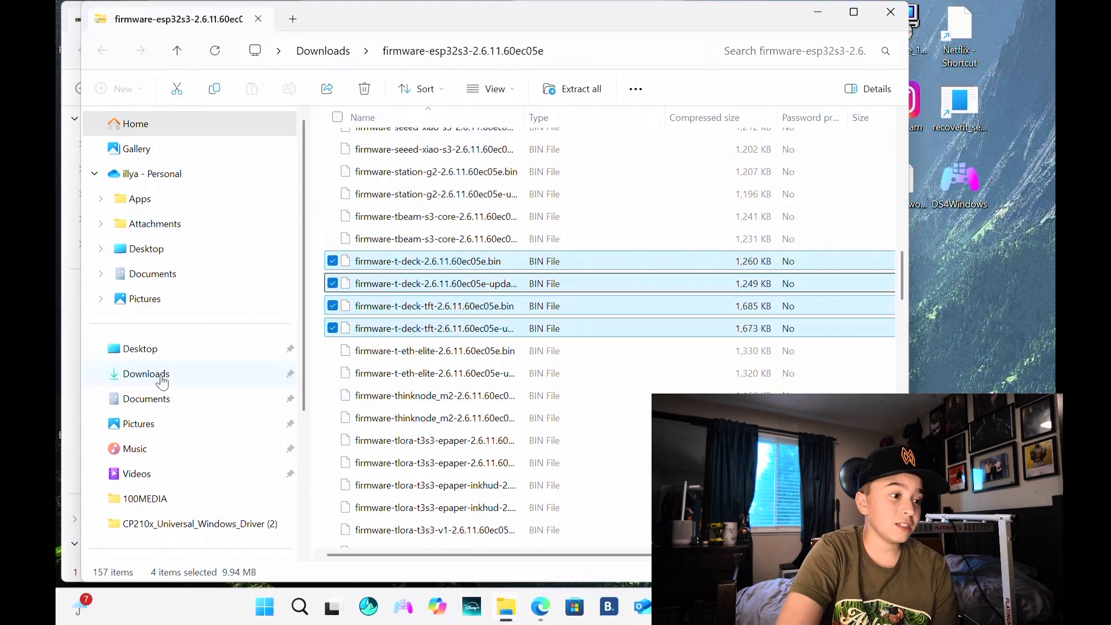
# Show the Downloads folder with the four firmware-t-deck bins beside the firmware zip.
pyautogui.click(146, 374)
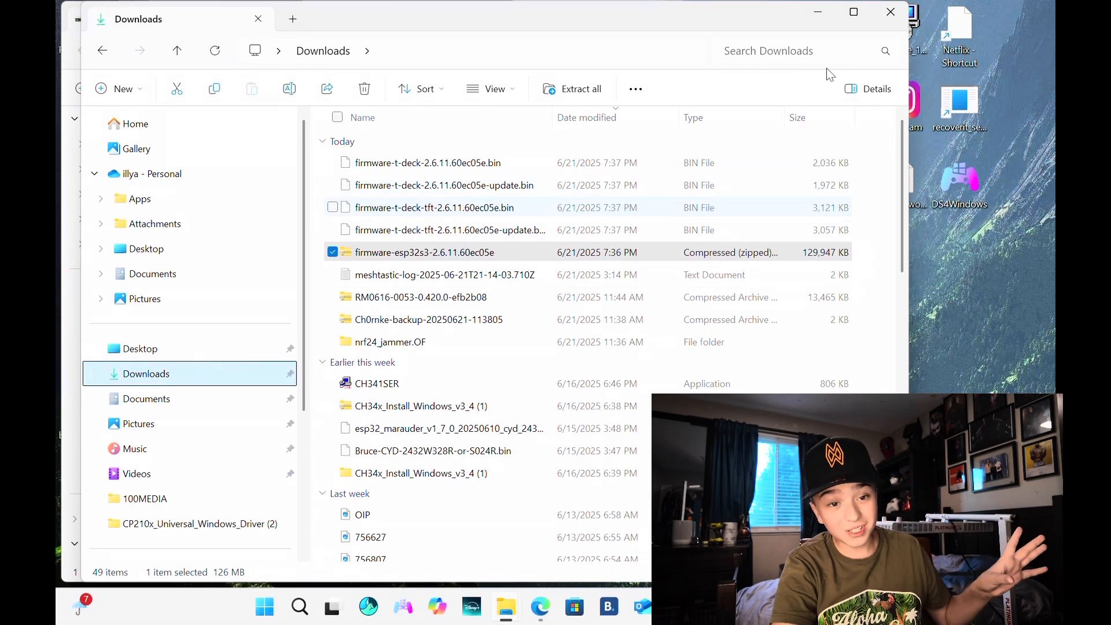
pyautogui.moveTo(891, 12)
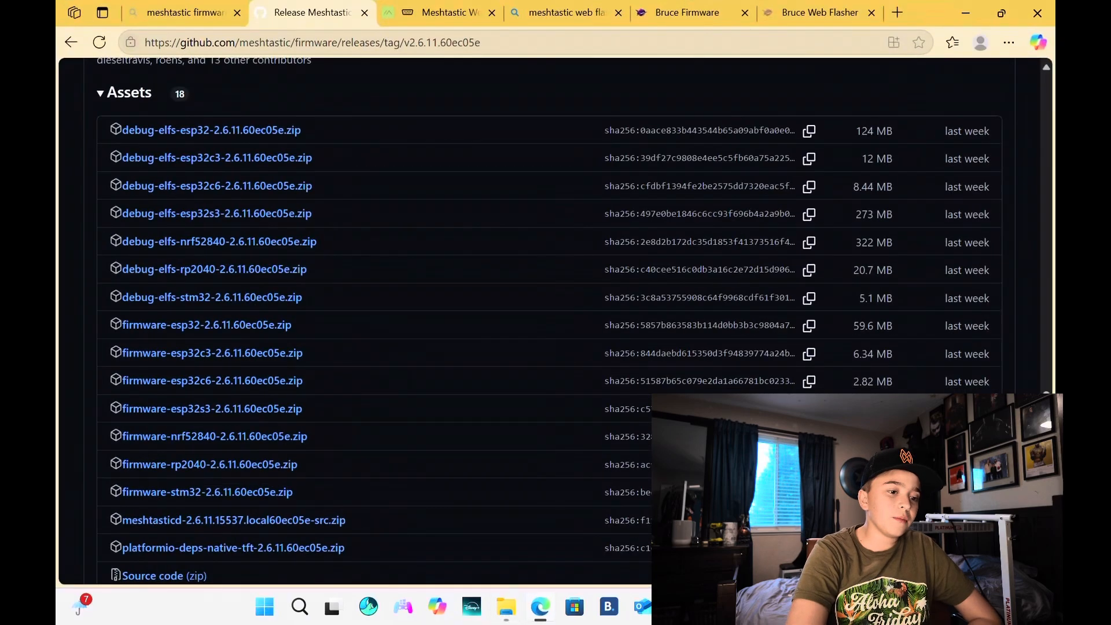
# Search 'bruce firmware github' in a new tab and reach the pr3y/Bruce releases page.
pyautogui.click(896, 12)
pyautogui.write('bruce')
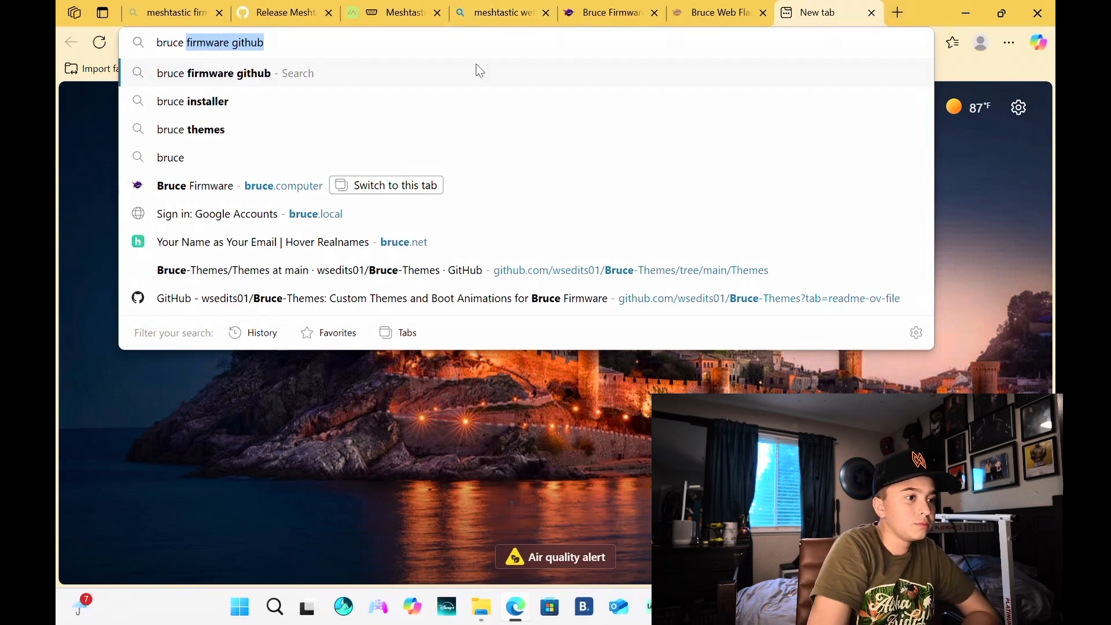
pyautogui.press('Return')
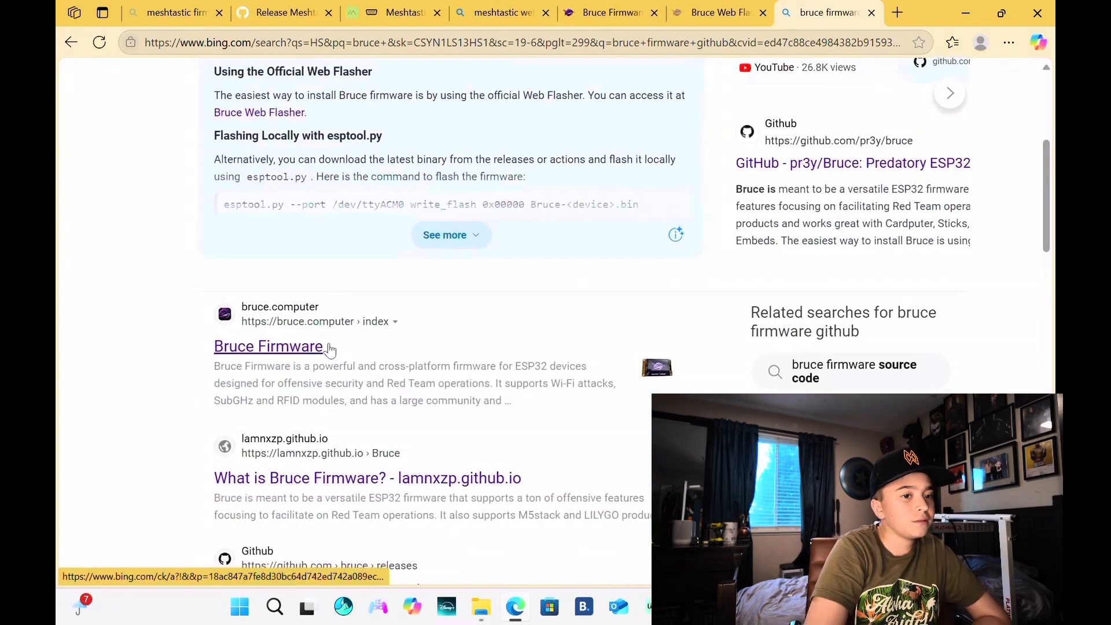
pyautogui.scroll(-3)
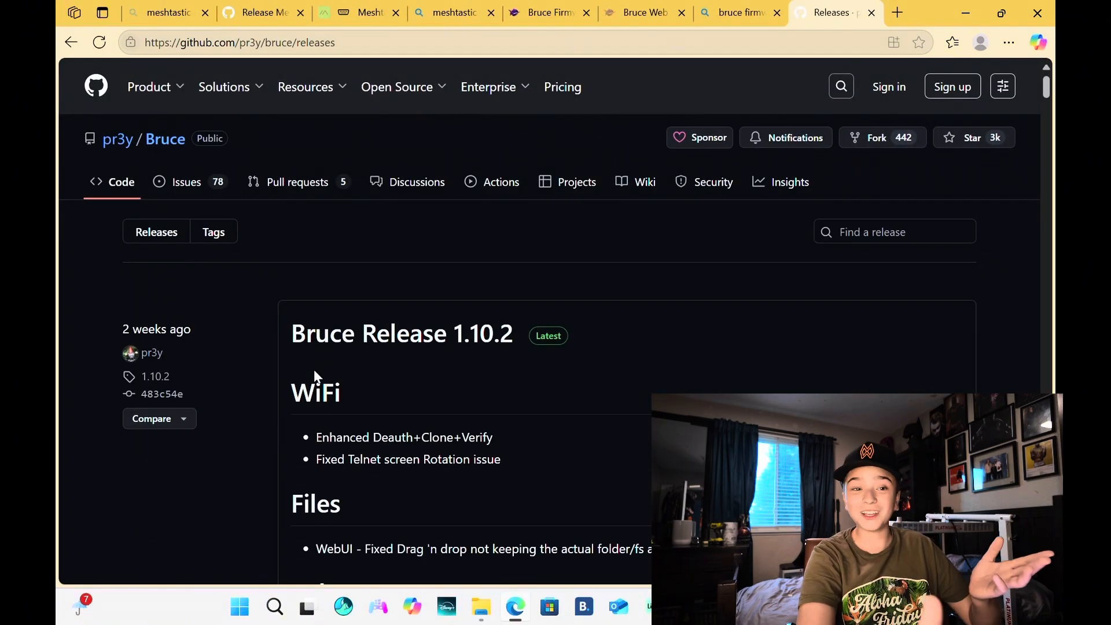
pyautogui.scroll(-3)
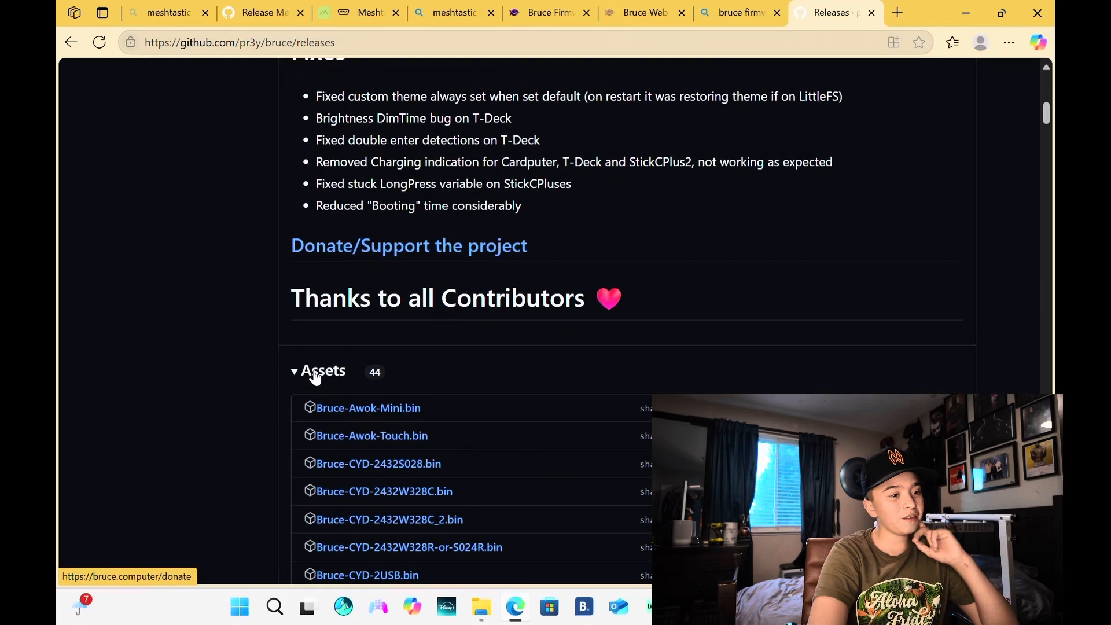
pyautogui.scroll(-3)
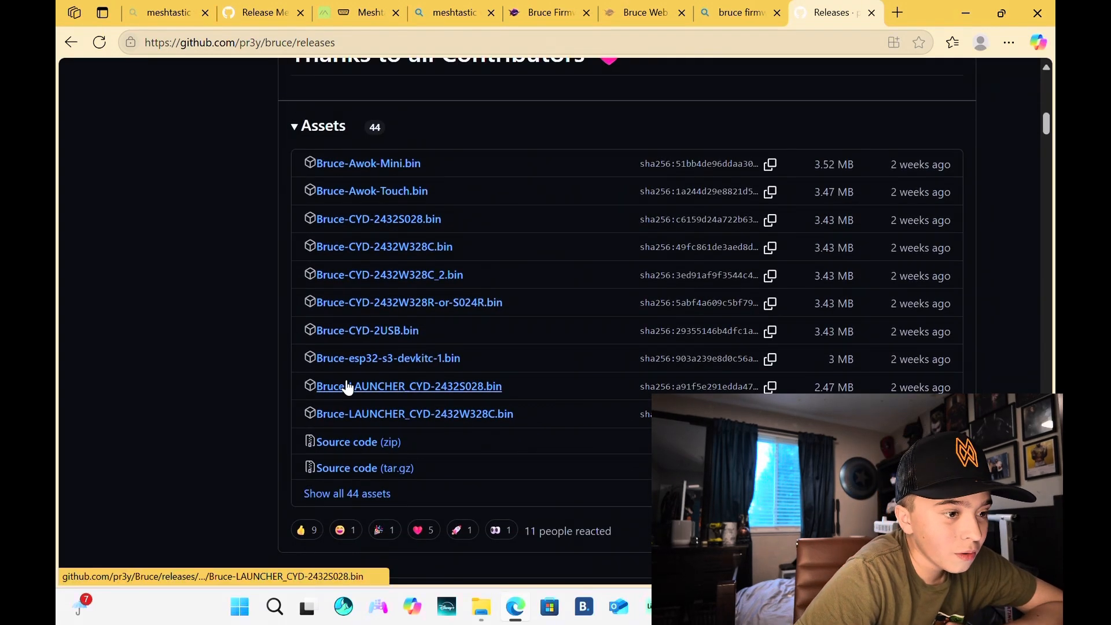
pyautogui.moveTo(371, 191)
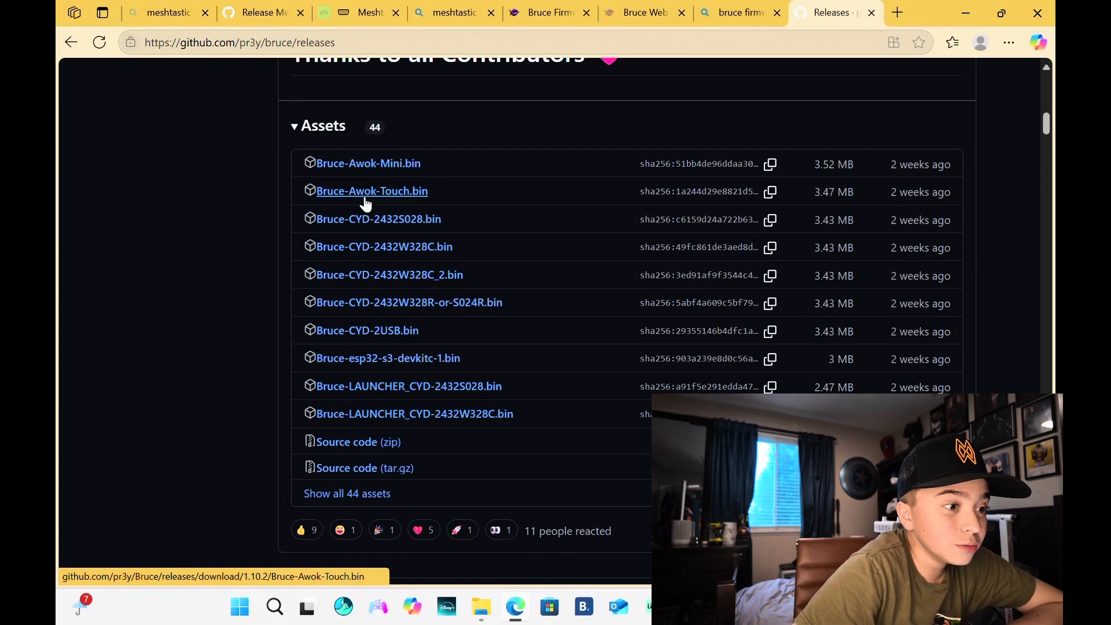
pyautogui.moveTo(372, 481)
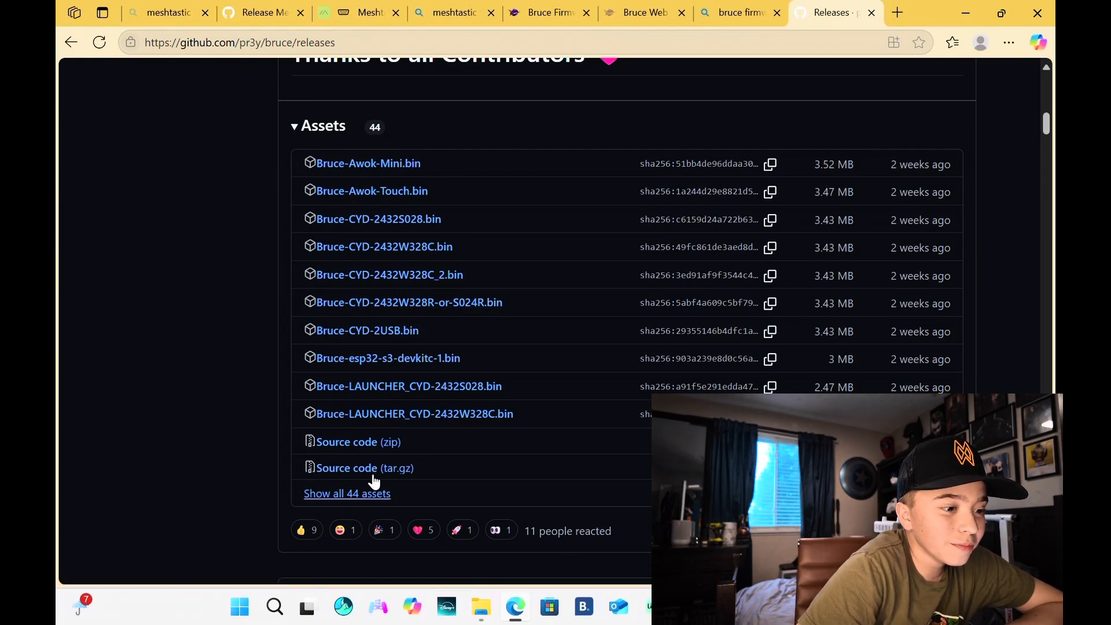
# Download Bruce-lilygo-t-deck.bin from the latest Bruce release assets.
pyautogui.scroll(-3)
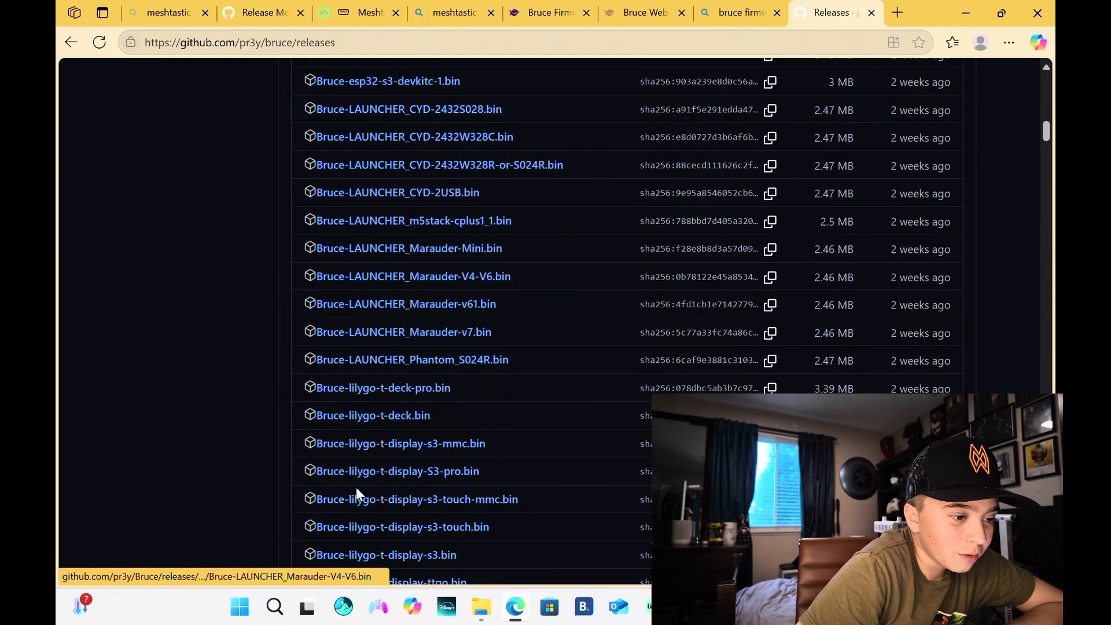
pyautogui.scroll(-3)
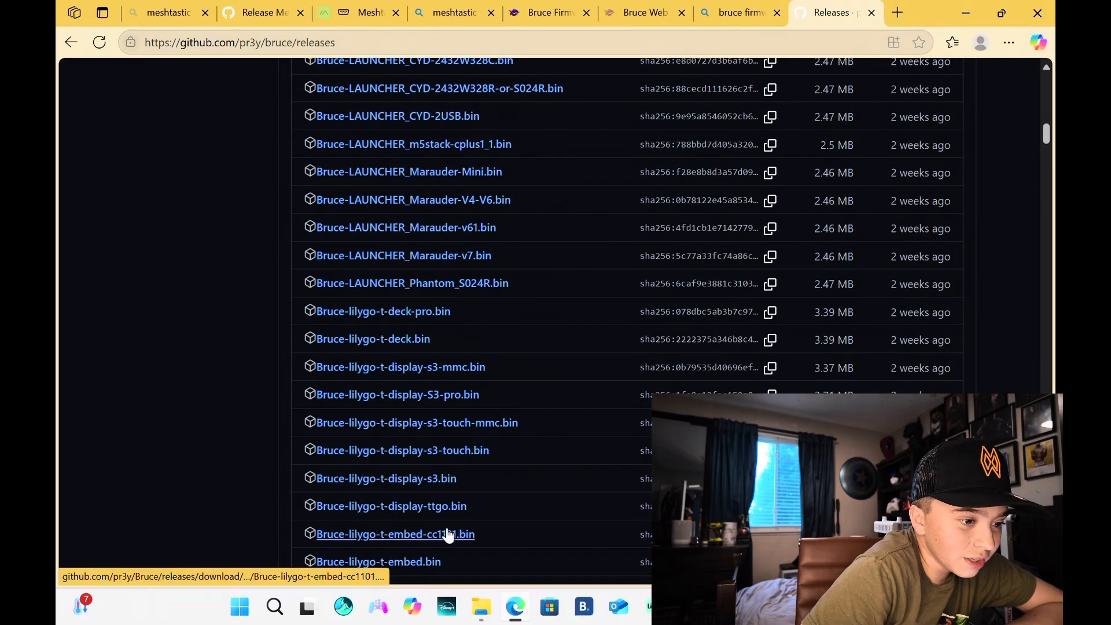
pyautogui.scroll(-3)
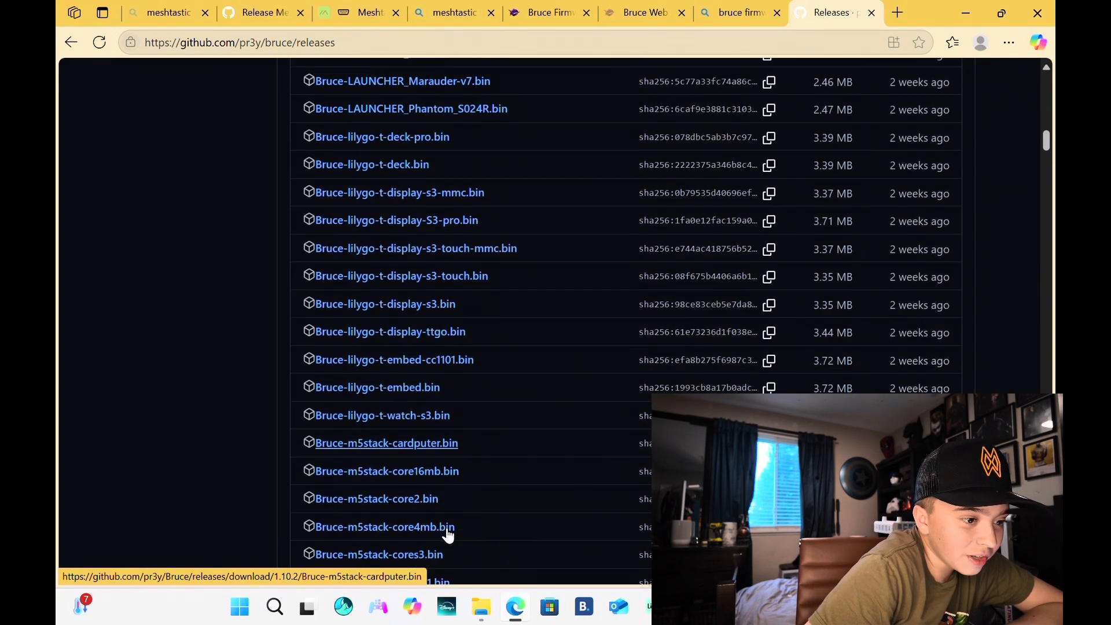
pyautogui.scroll(3)
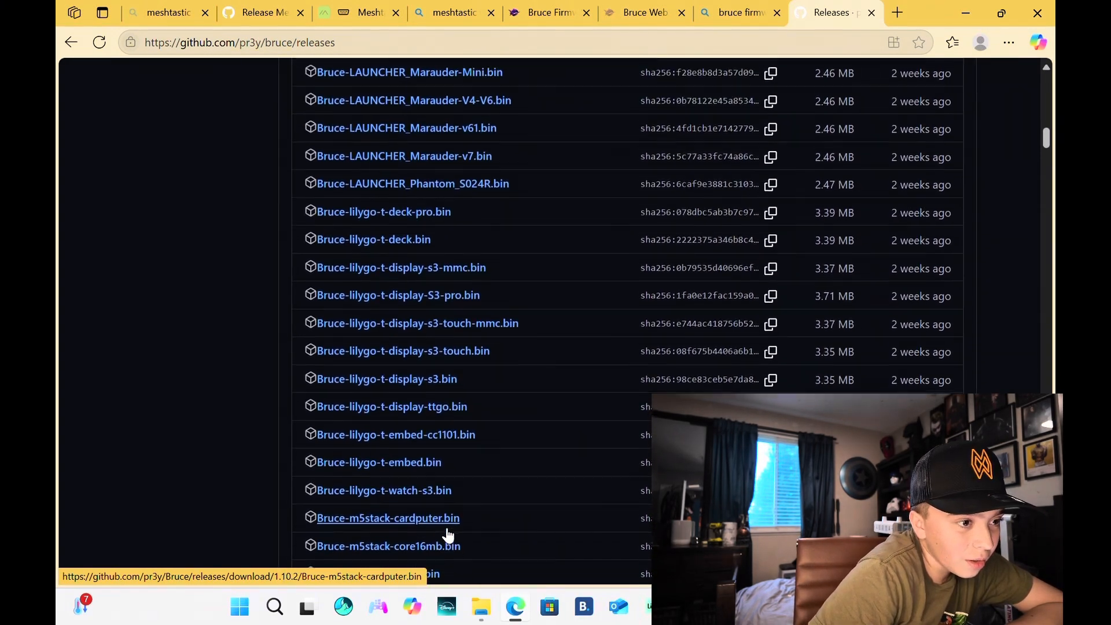
pyautogui.scroll(3)
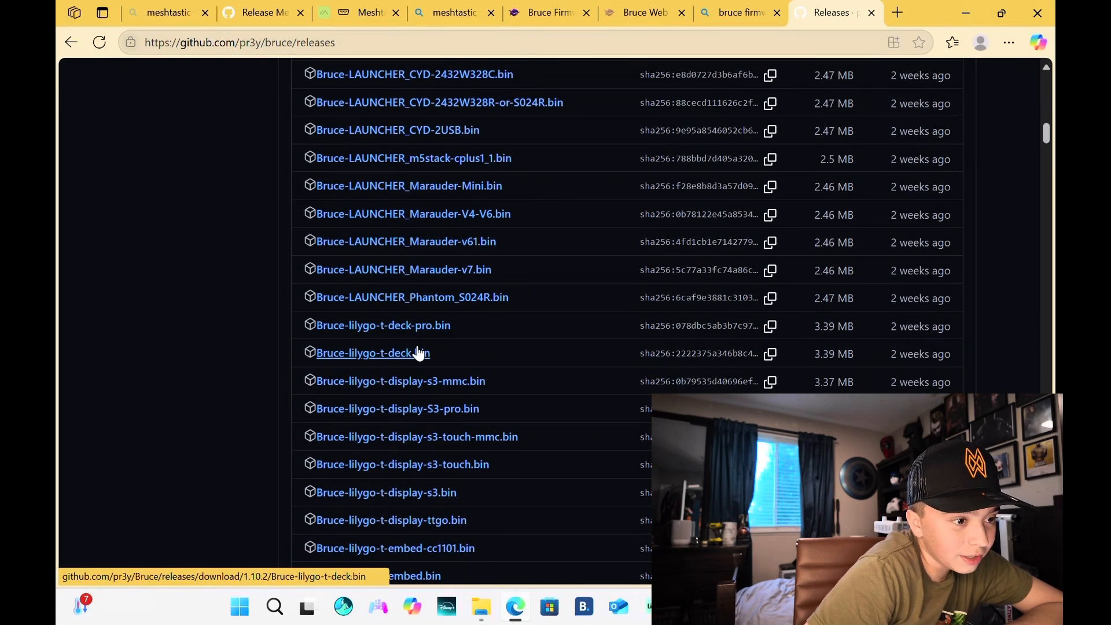
pyautogui.click(952, 42)
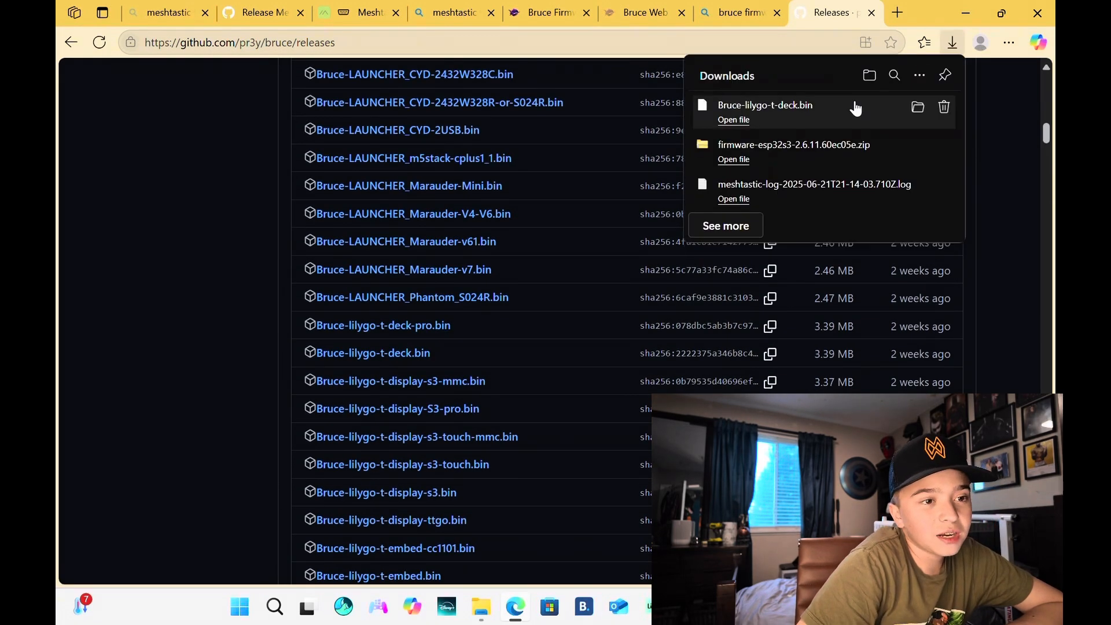
pyautogui.moveTo(635, 414)
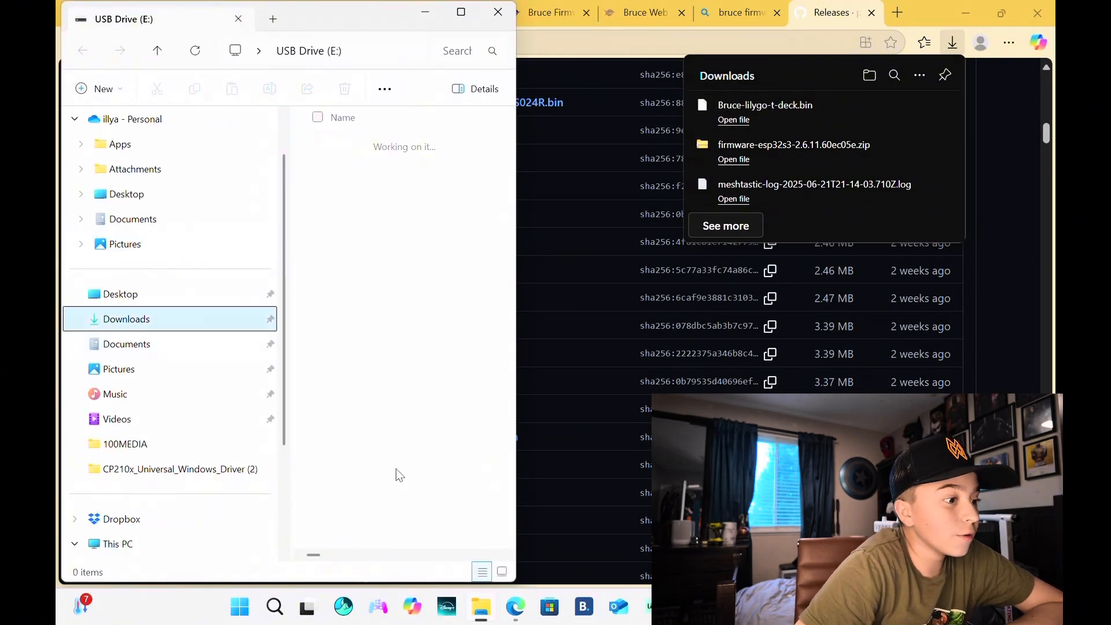
# Copy Bruce-lilygo-t-deck.bin and the four firmware-t-deck bins onto USB Drive (E:) beside config.conf.
pyautogui.click(127, 319)
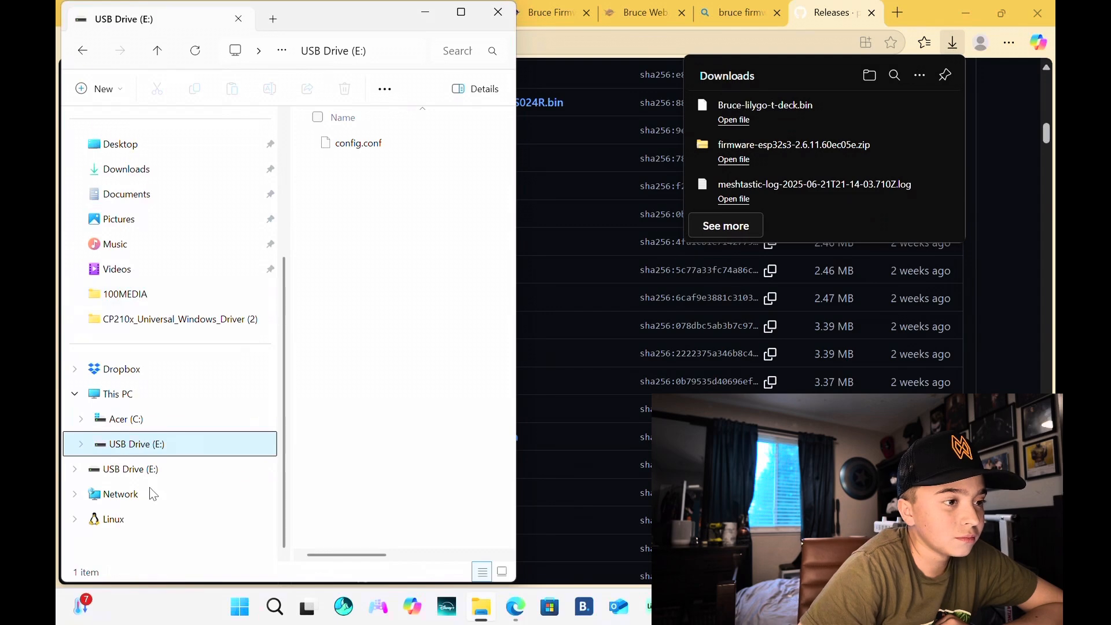
pyautogui.doubleClick(358, 143)
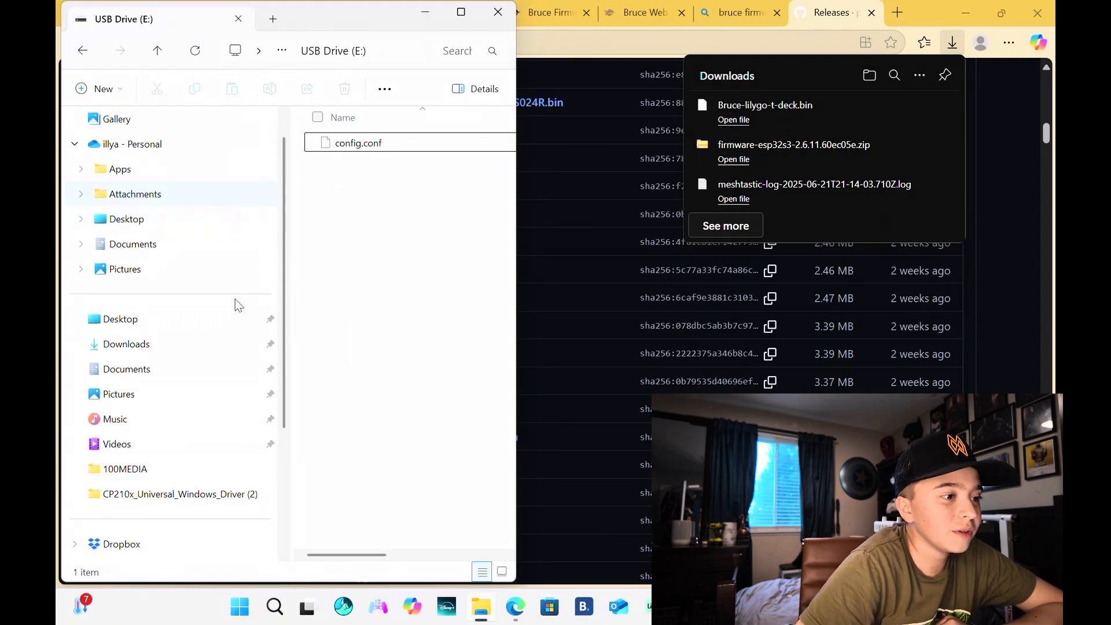
pyautogui.click(126, 344)
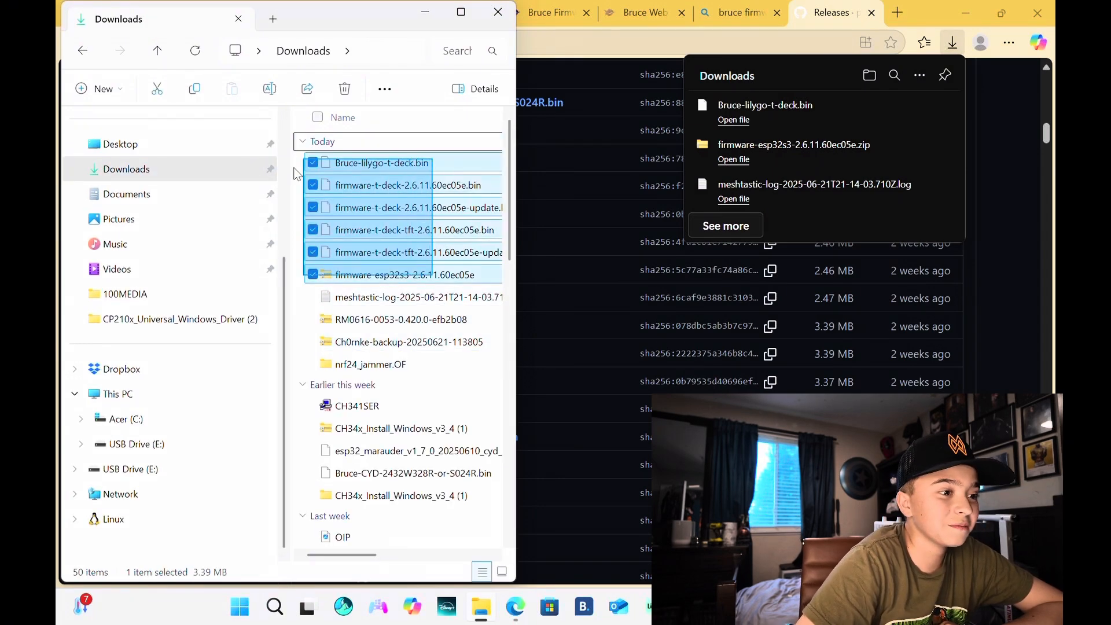
pyautogui.click(371, 363)
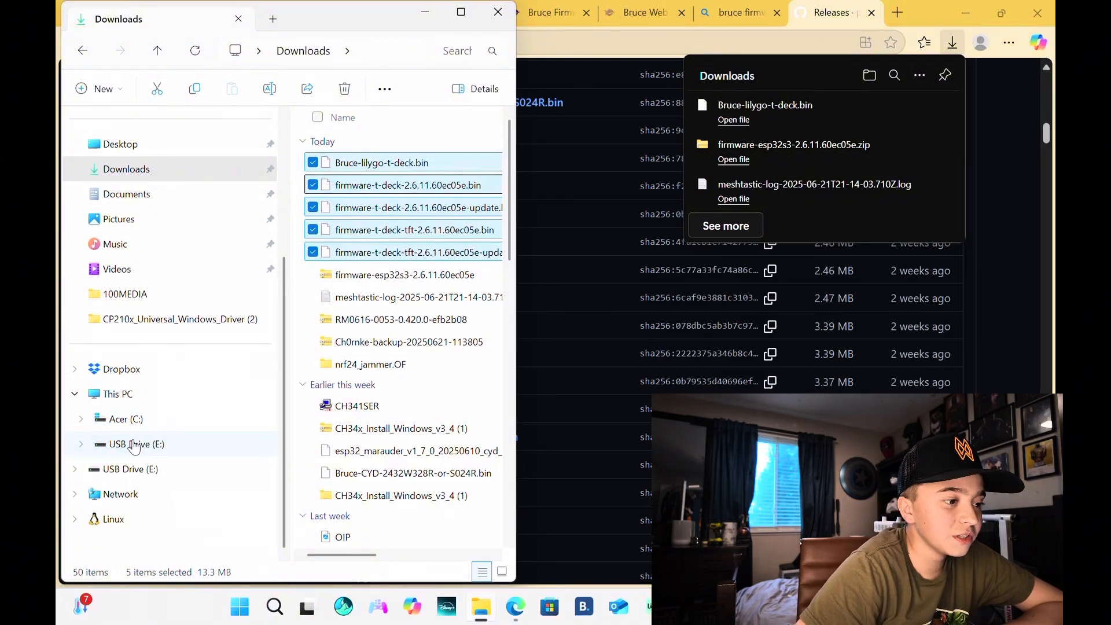
pyautogui.click(138, 444)
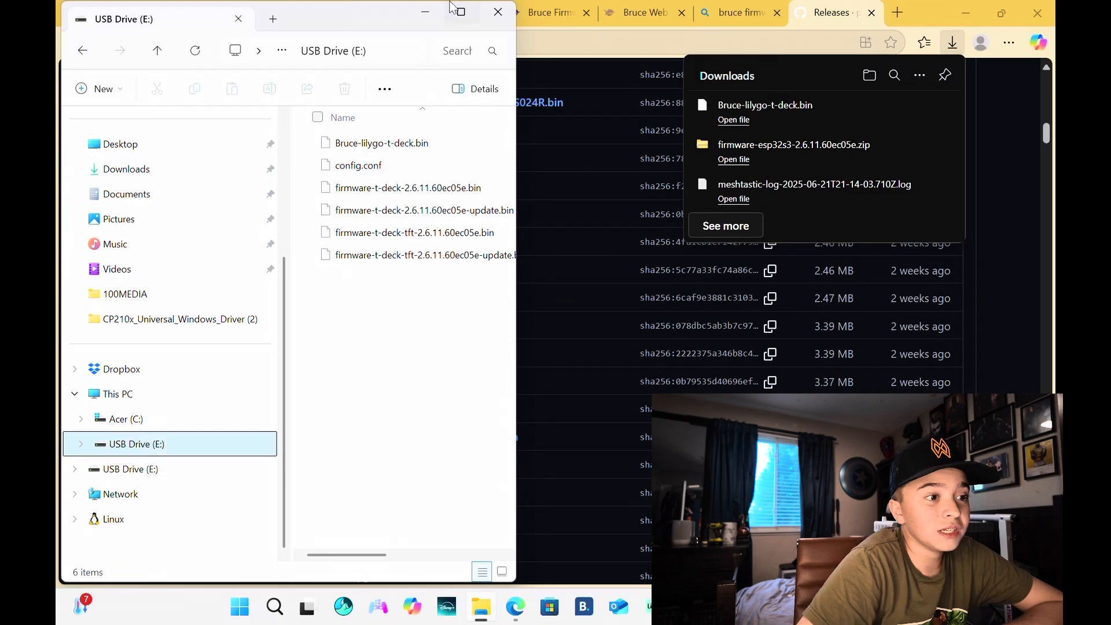